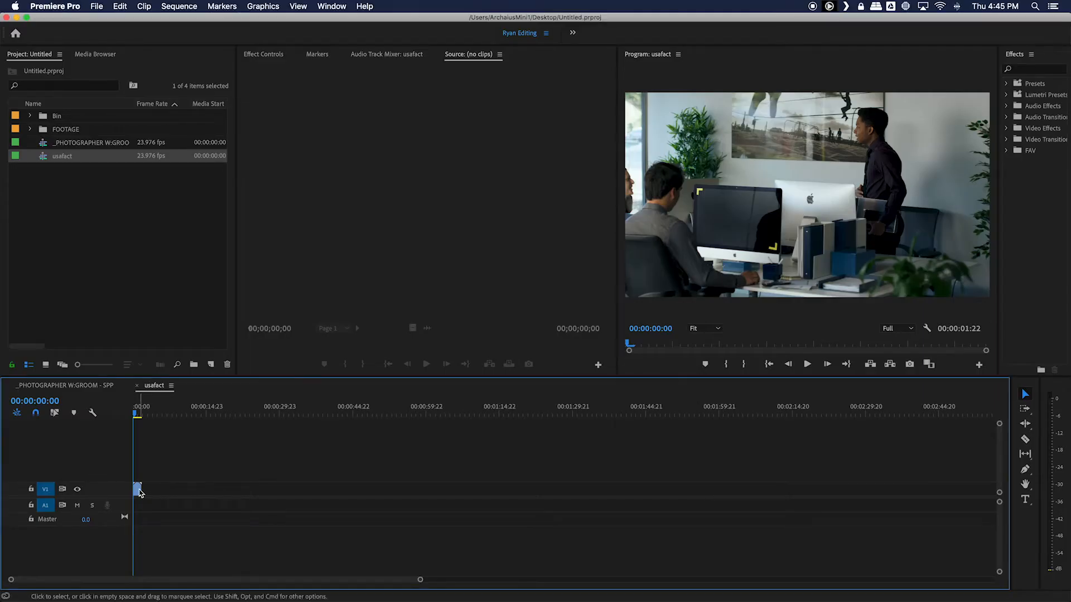
mouse_move(138, 491)
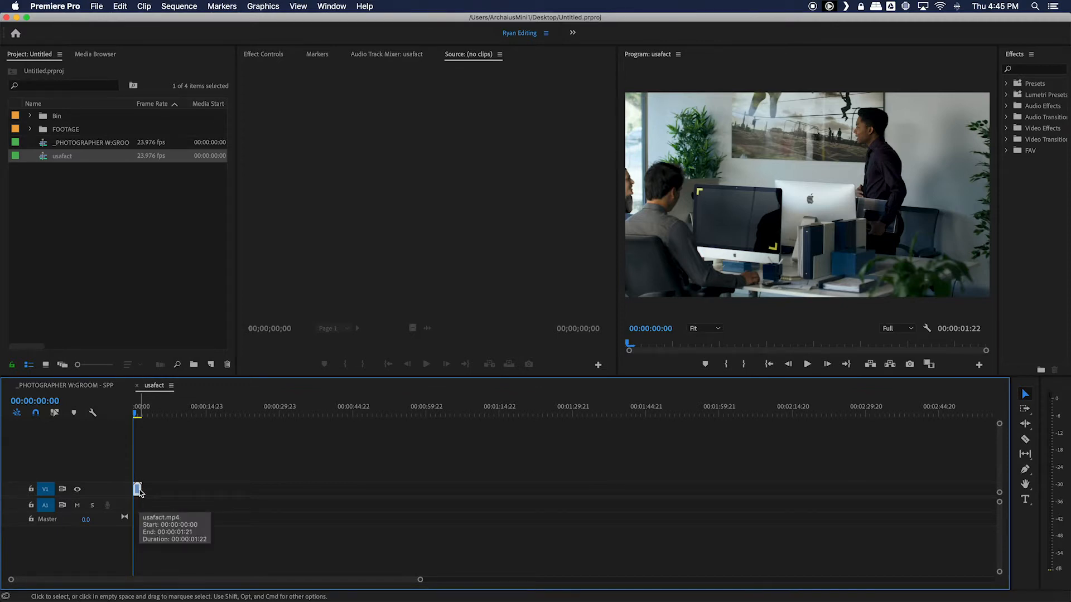
Replace the usafact clip on the timeline with a linked After Effects composition.
right_click(141, 489)
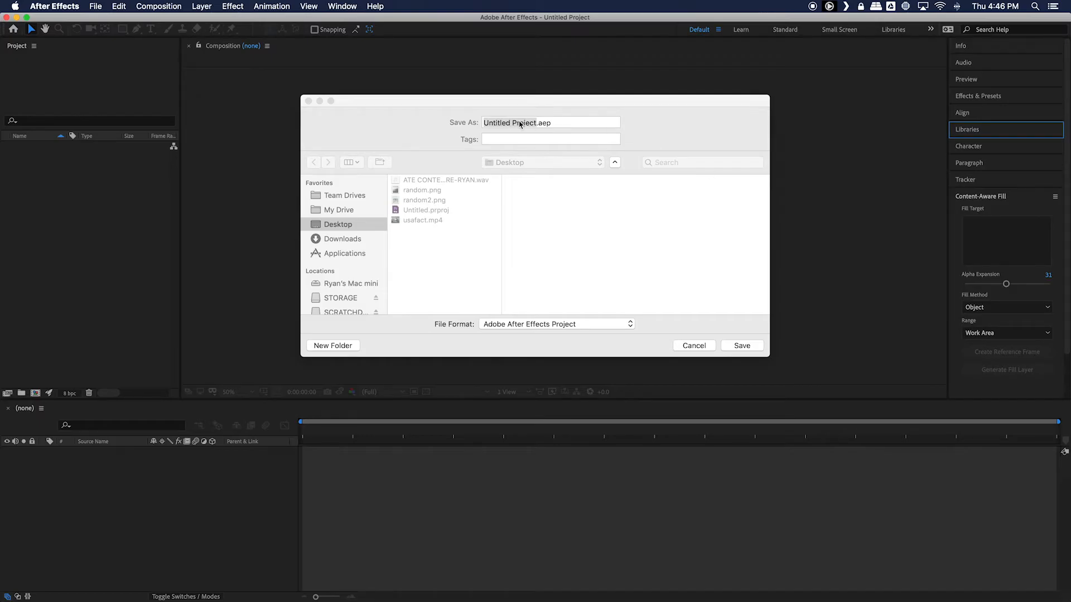
Save the linked project as Content Aware on the Desktop and return to the clip's first frame.
text(Content Aware)
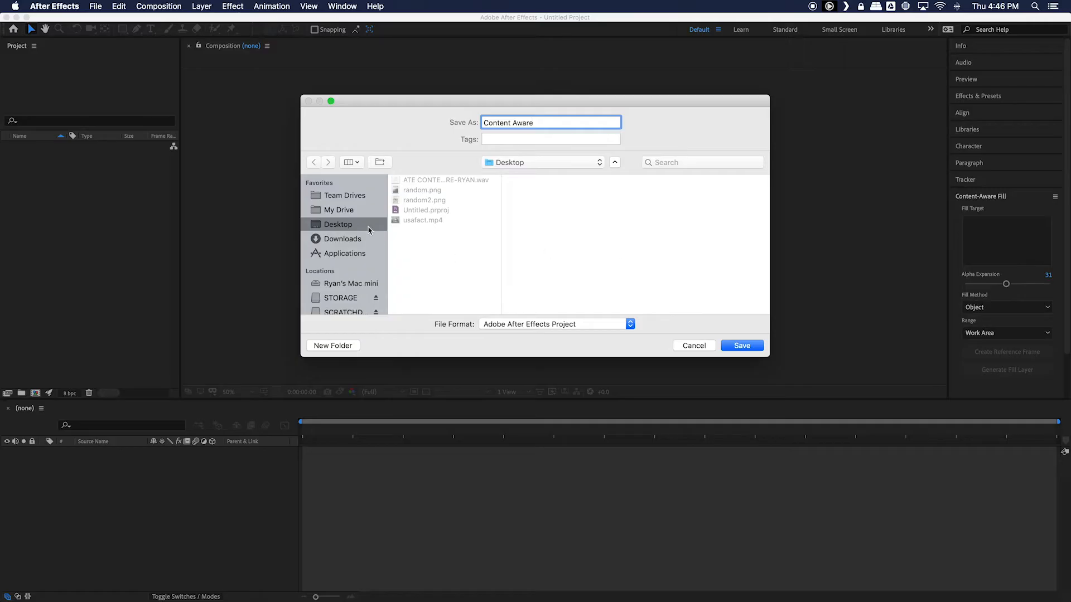
click(741, 345)
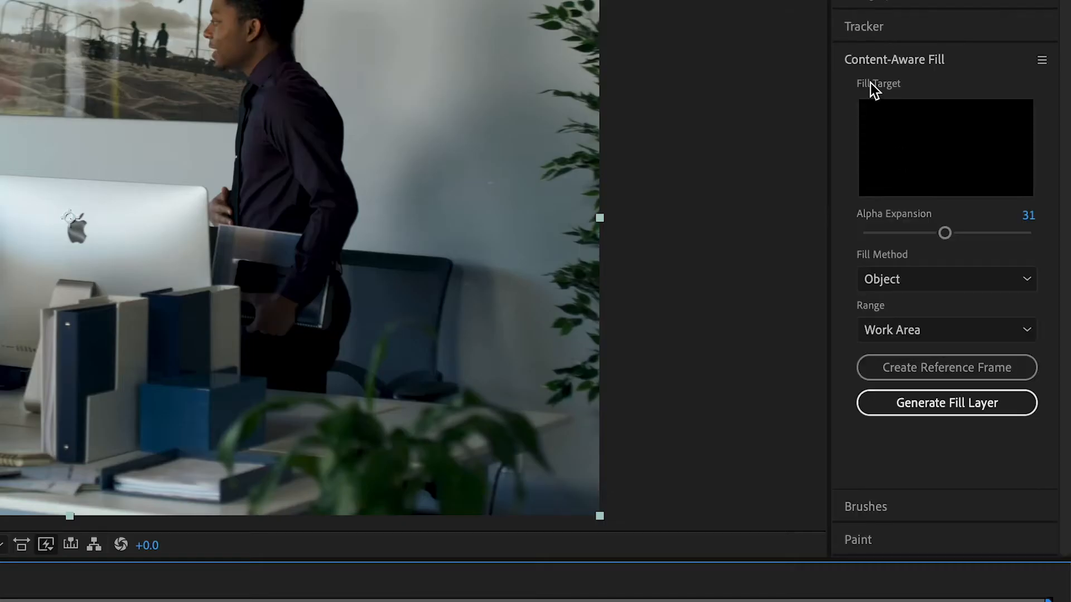
mouse_move(877, 239)
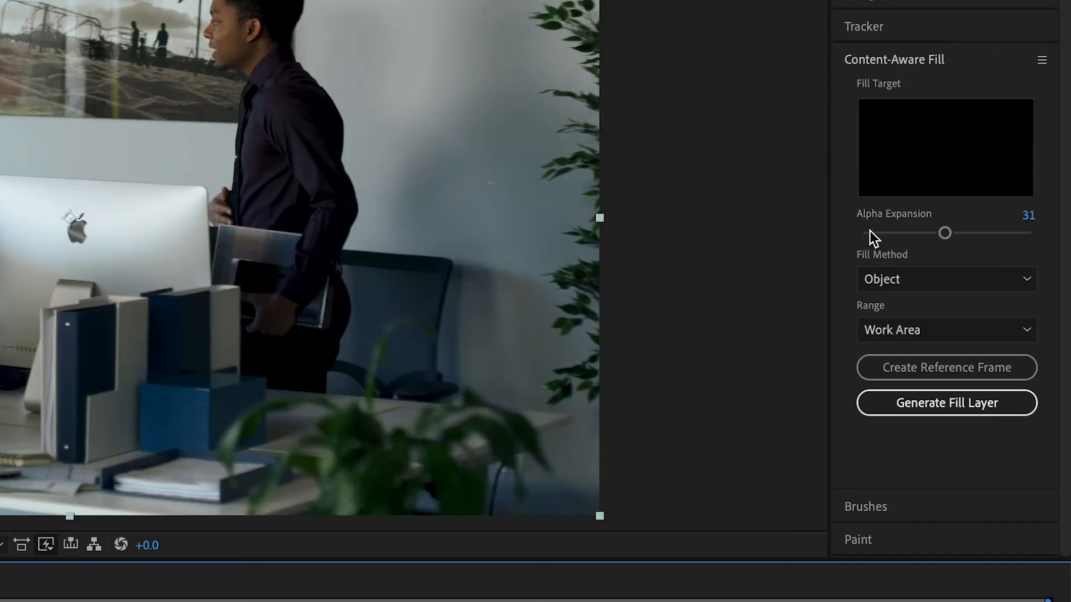
click(342, 7)
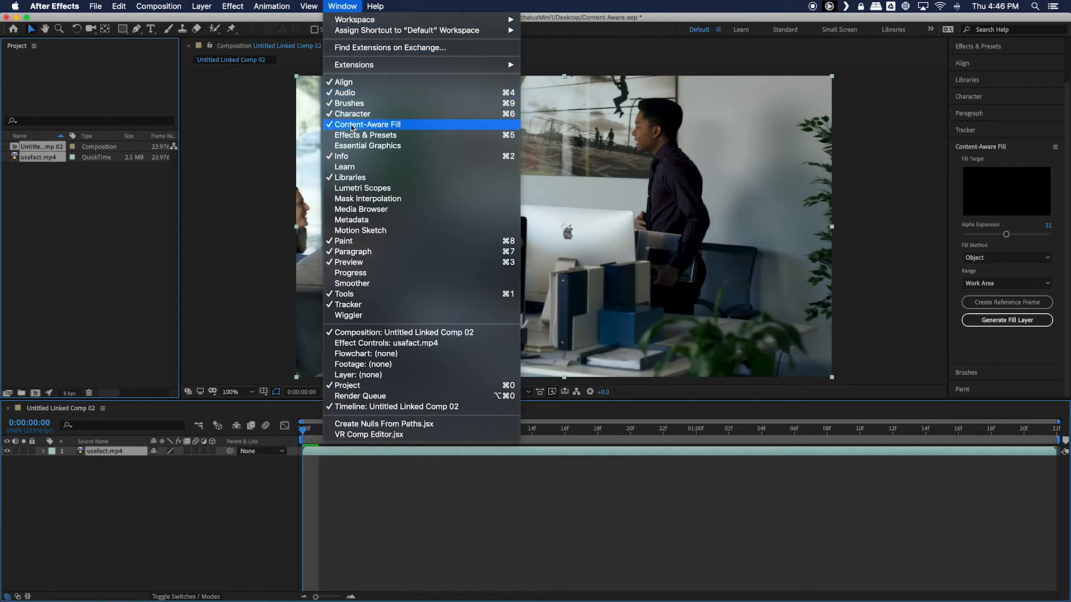
mouse_move(688, 254)
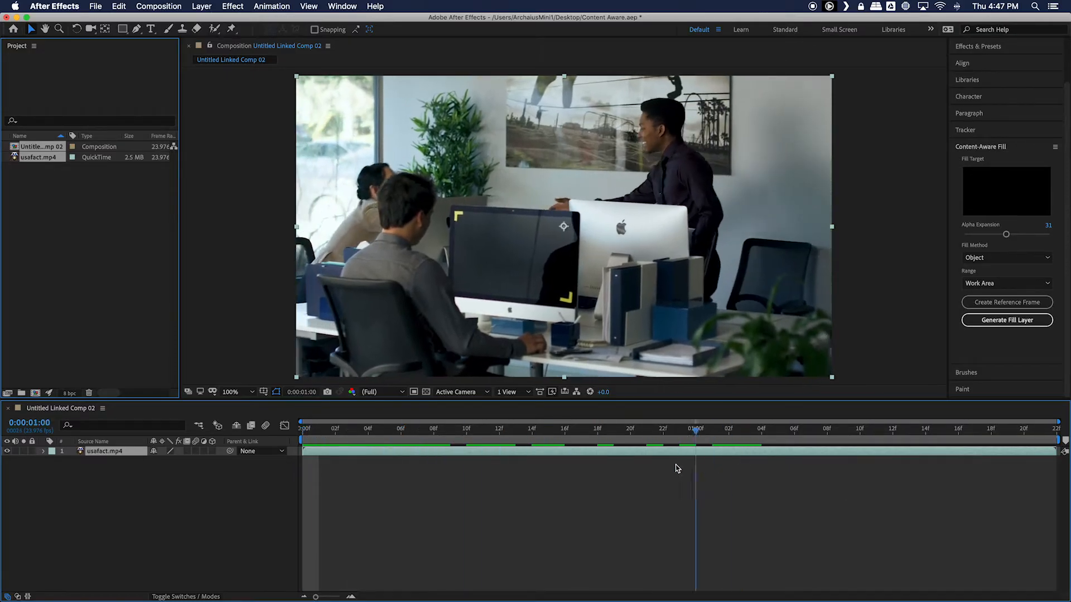
key(`)
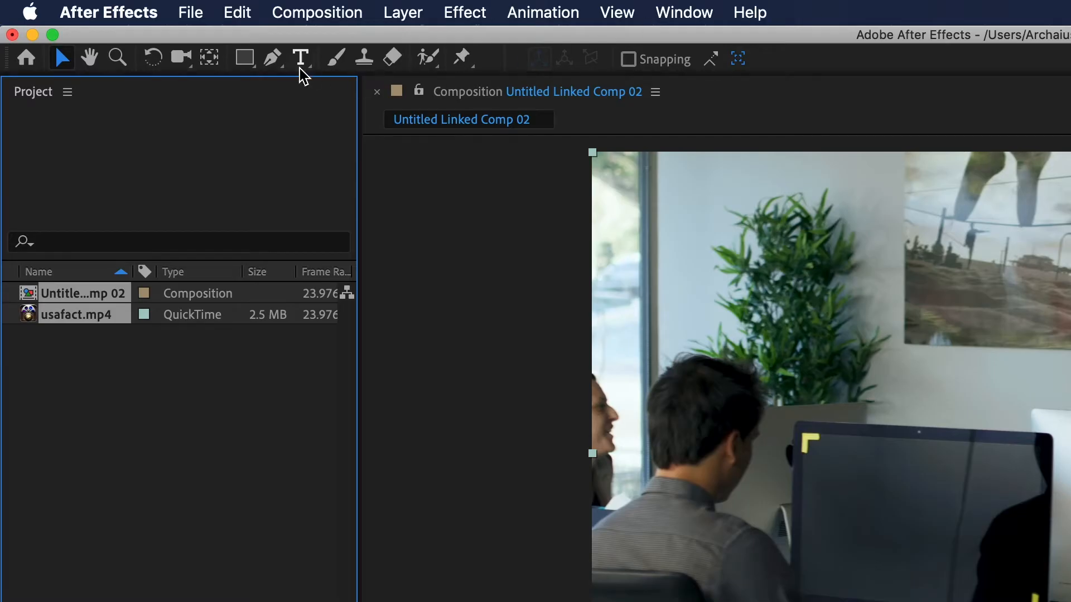
Draw an ellipse Mask 1 over the Apple logo and set its mode to Subtract.
click(272, 58)
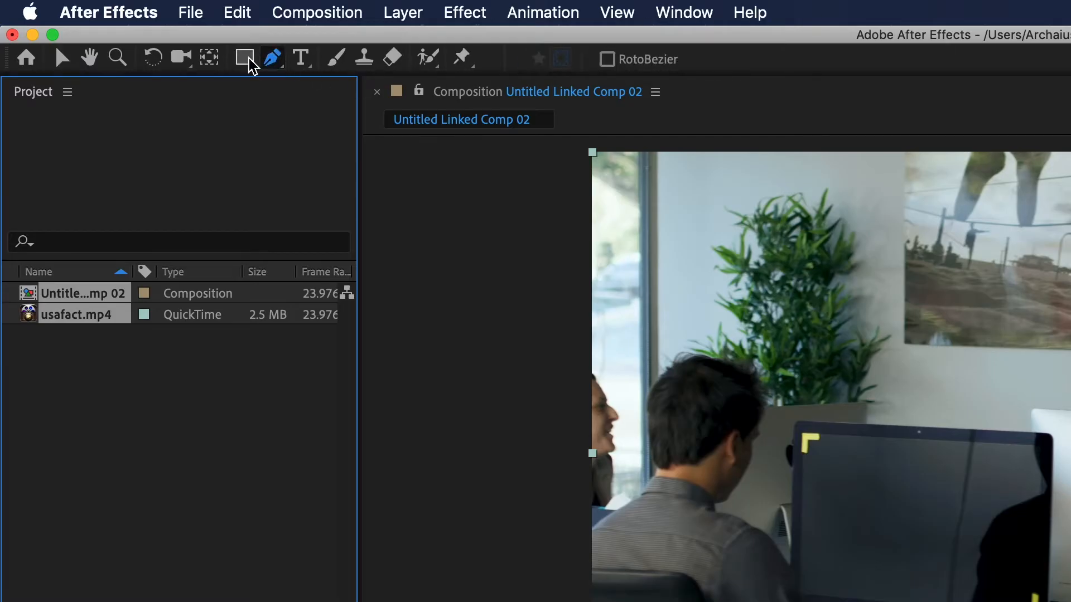
click(245, 58)
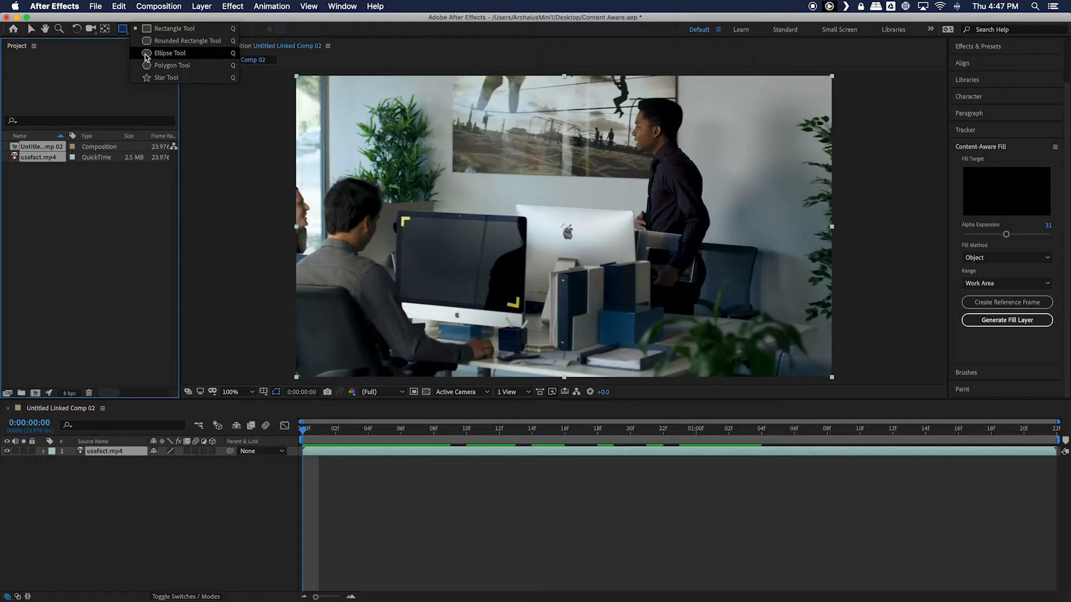
click(169, 53)
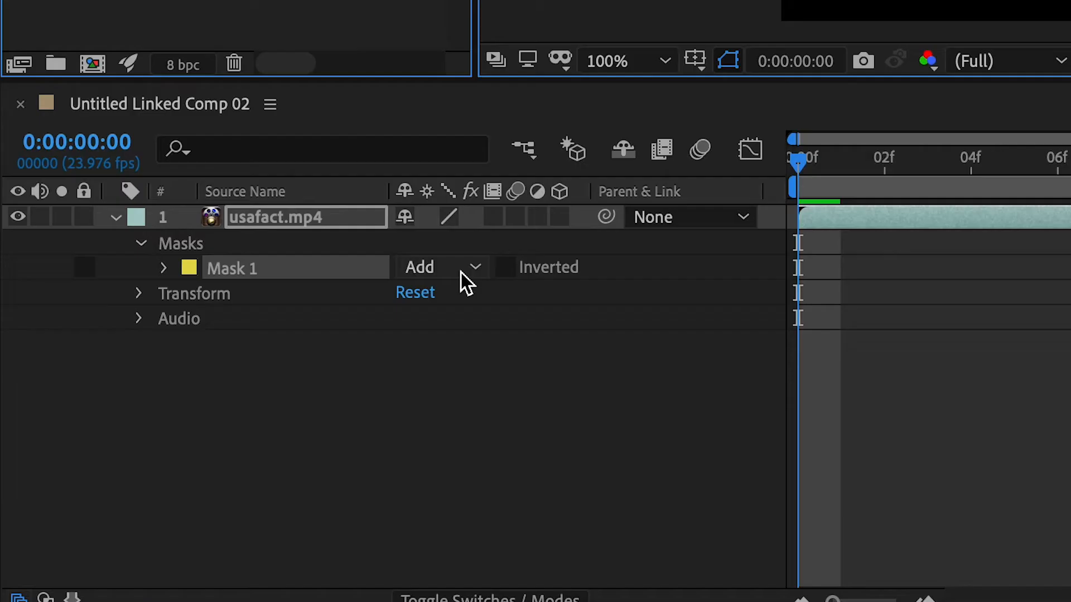
click(441, 266)
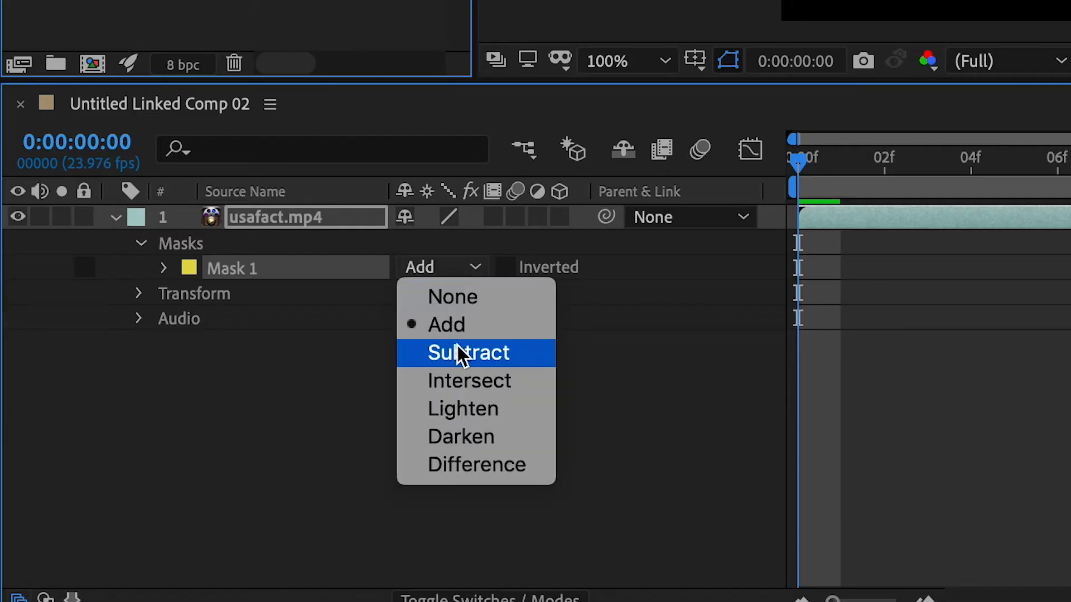
click(469, 353)
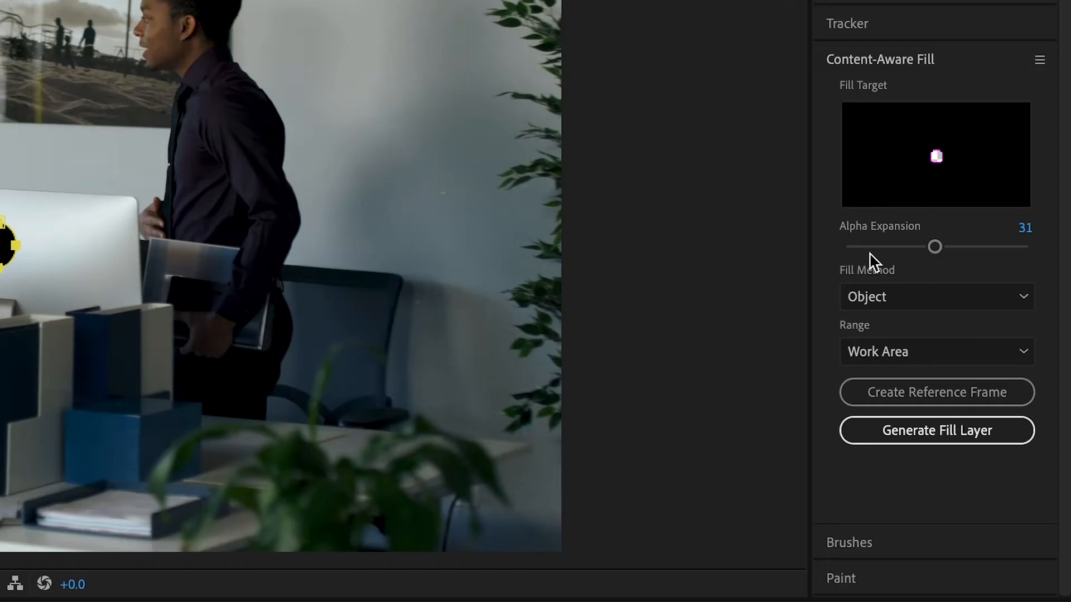
mouse_move(842, 245)
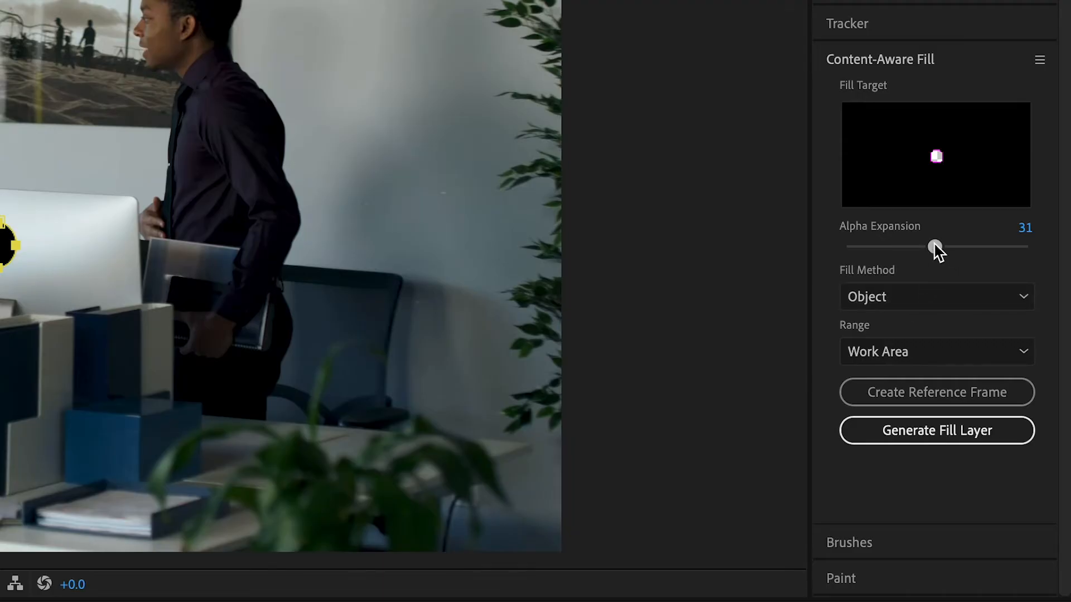
Adjust the Content-Aware Fill Alpha Expansion to 26.
drag(935, 248, 918, 248)
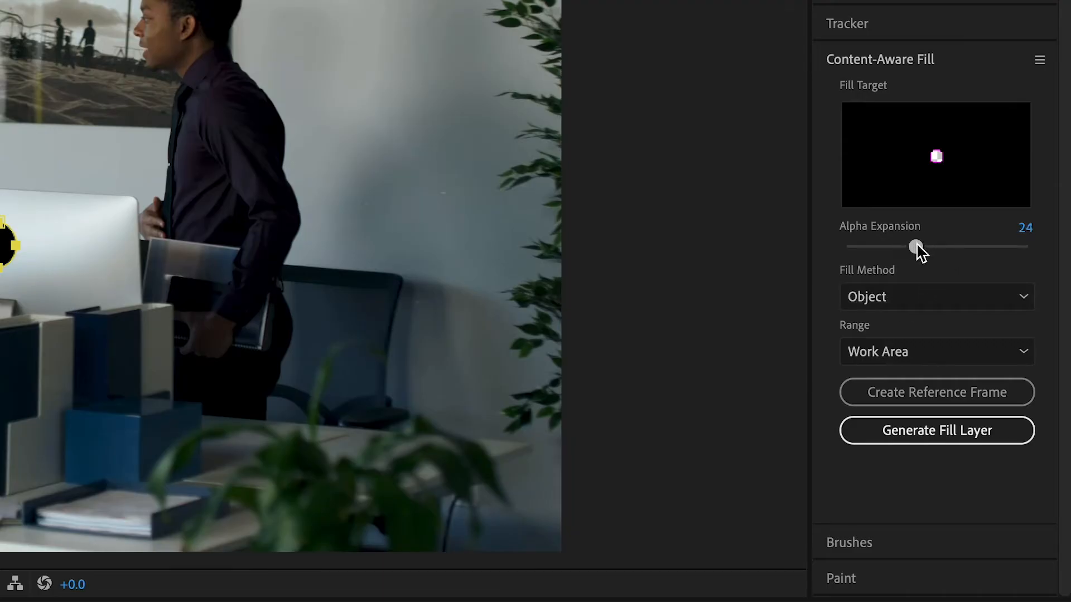
drag(917, 247, 933, 247)
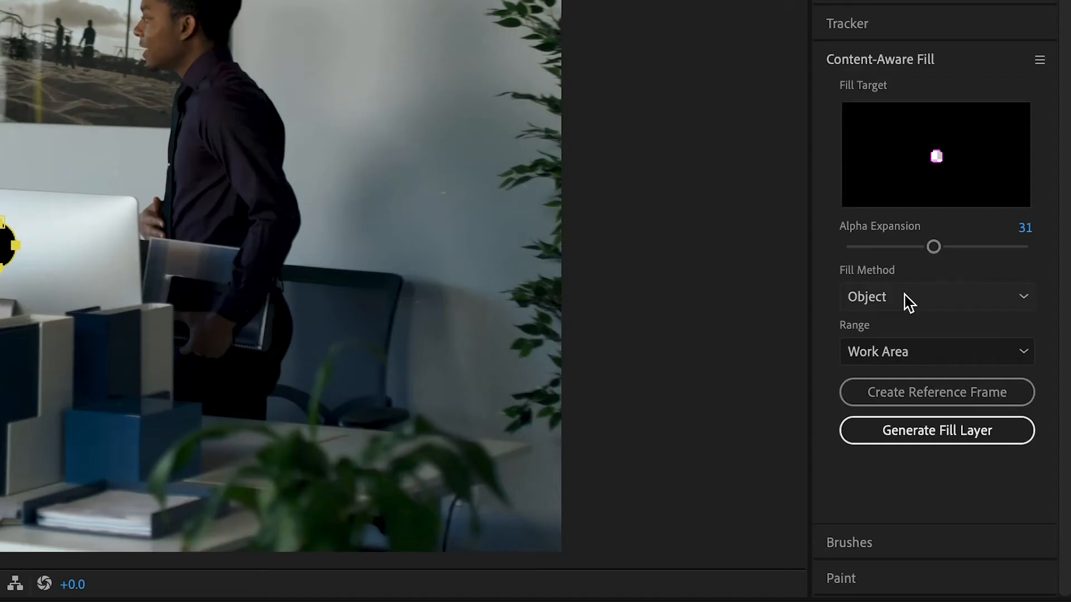
mouse_move(934, 248)
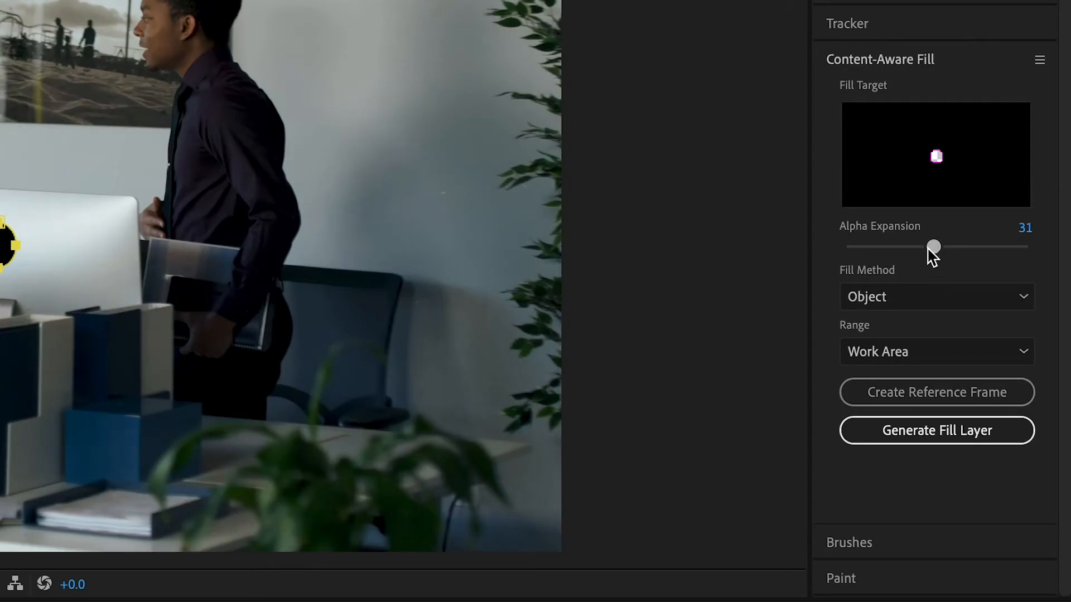
drag(934, 247, 922, 248)
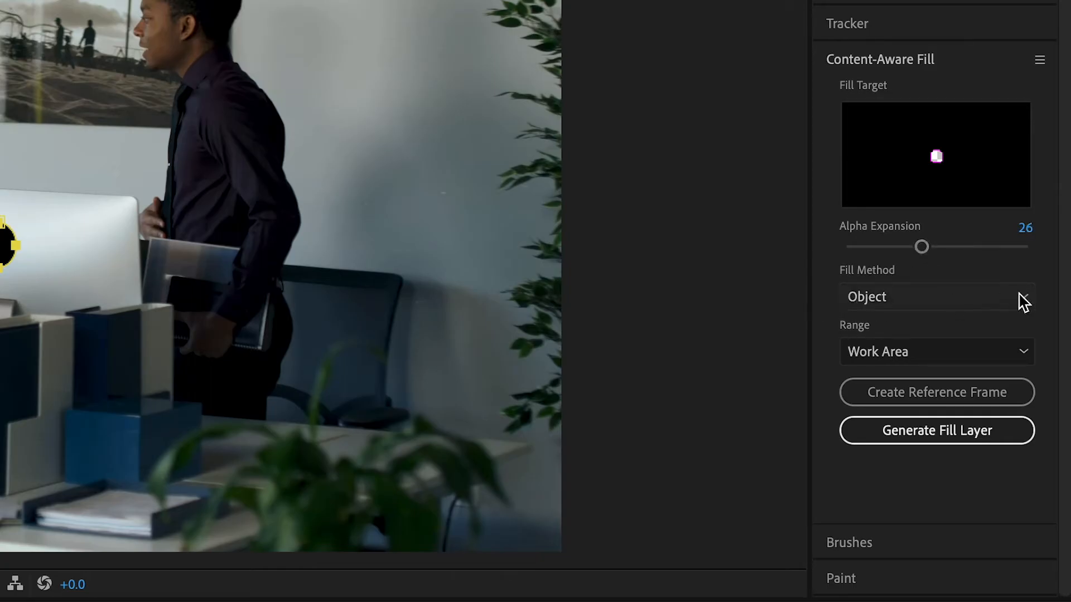
Switch the Fill Method from Object to Surface.
click(935, 297)
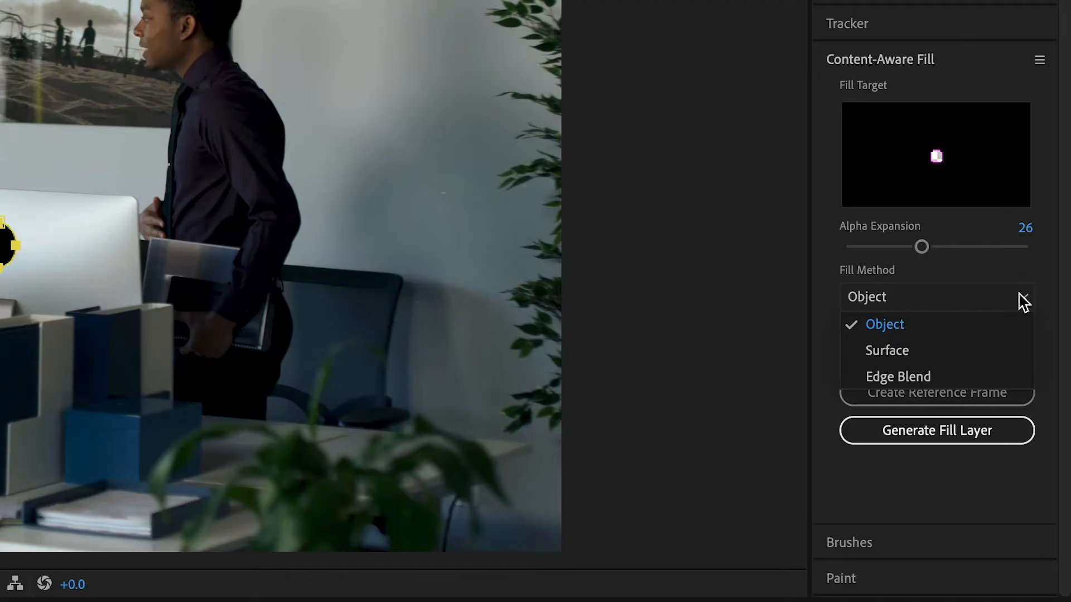
click(883, 324)
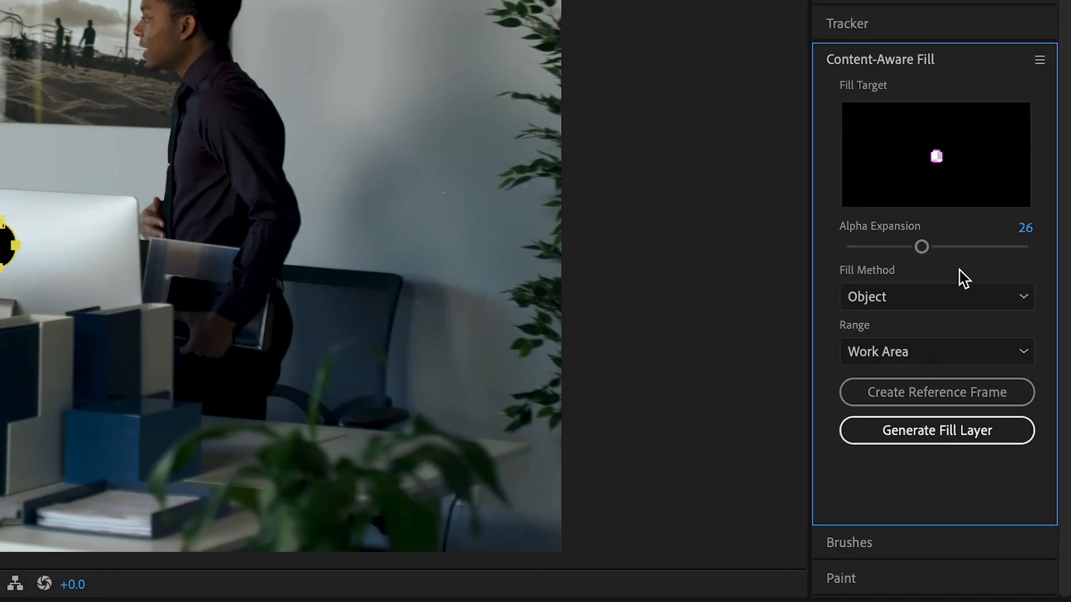
click(935, 297)
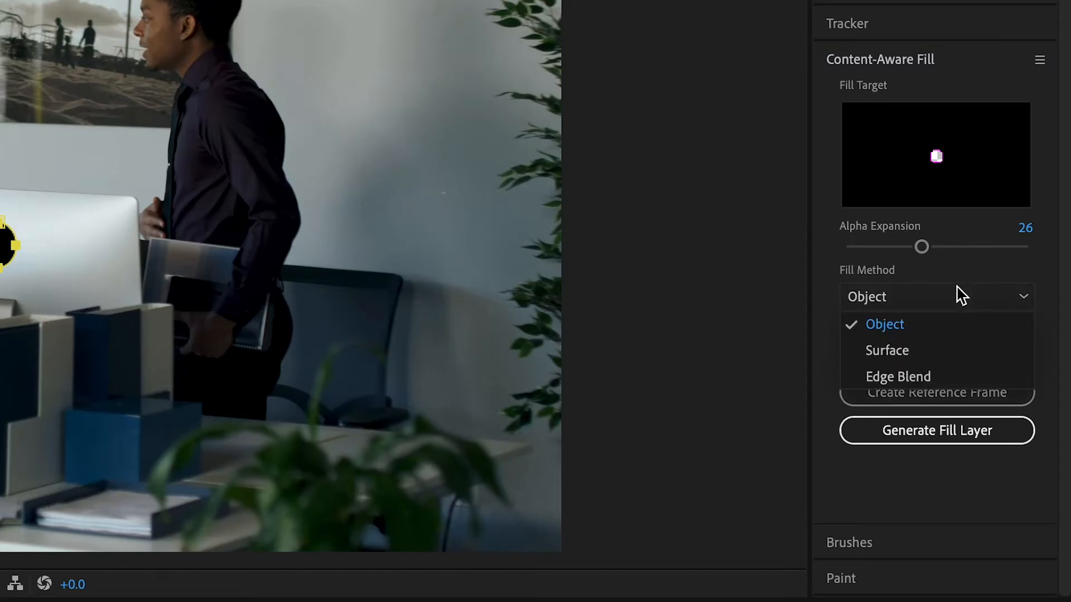
click(887, 350)
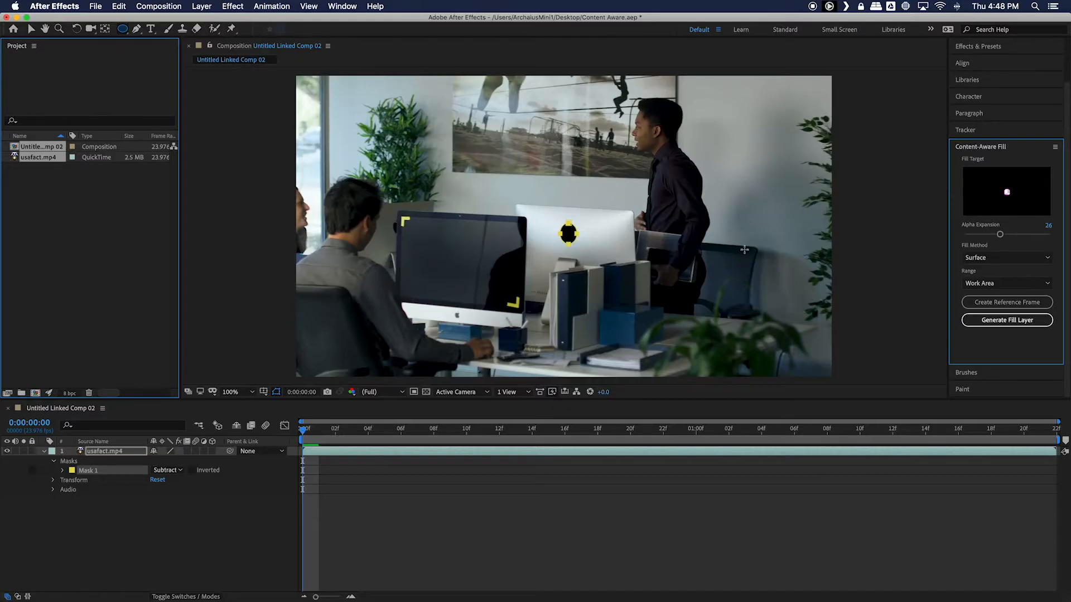
mouse_move(624, 243)
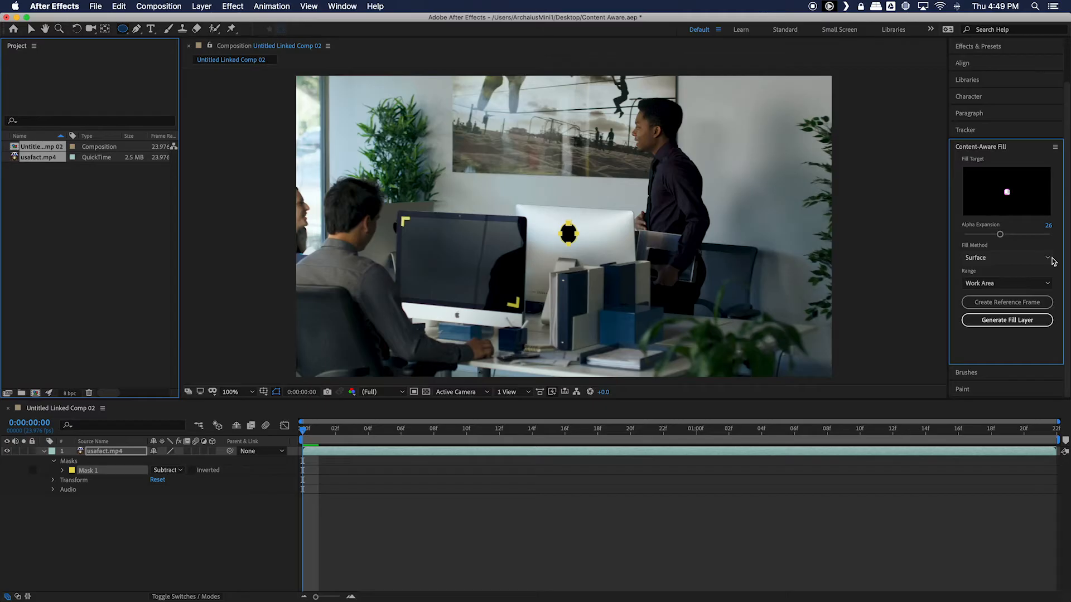
click(1006, 258)
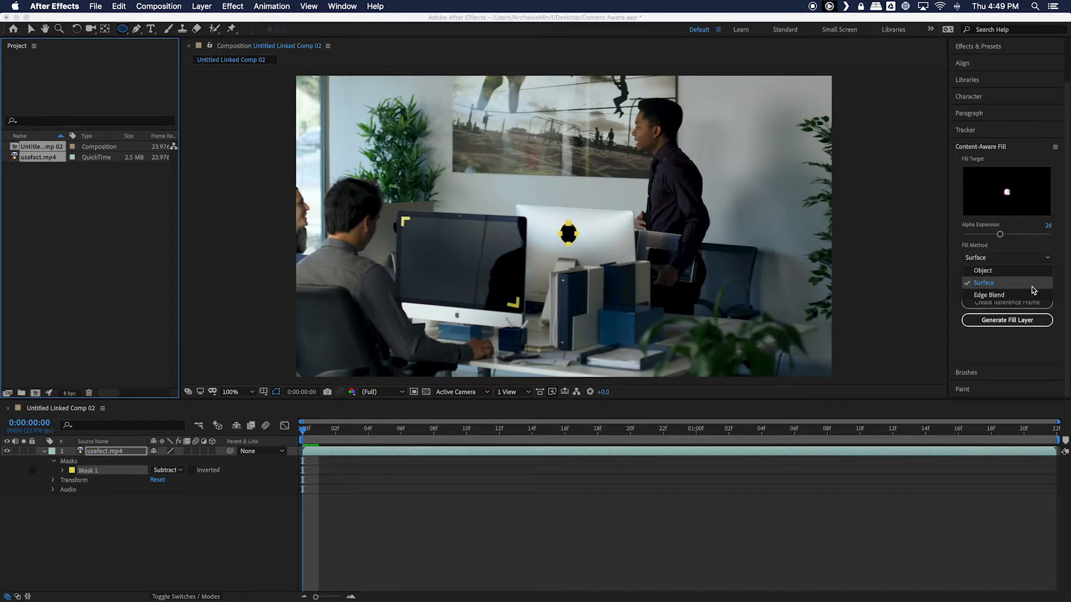
click(990, 295)
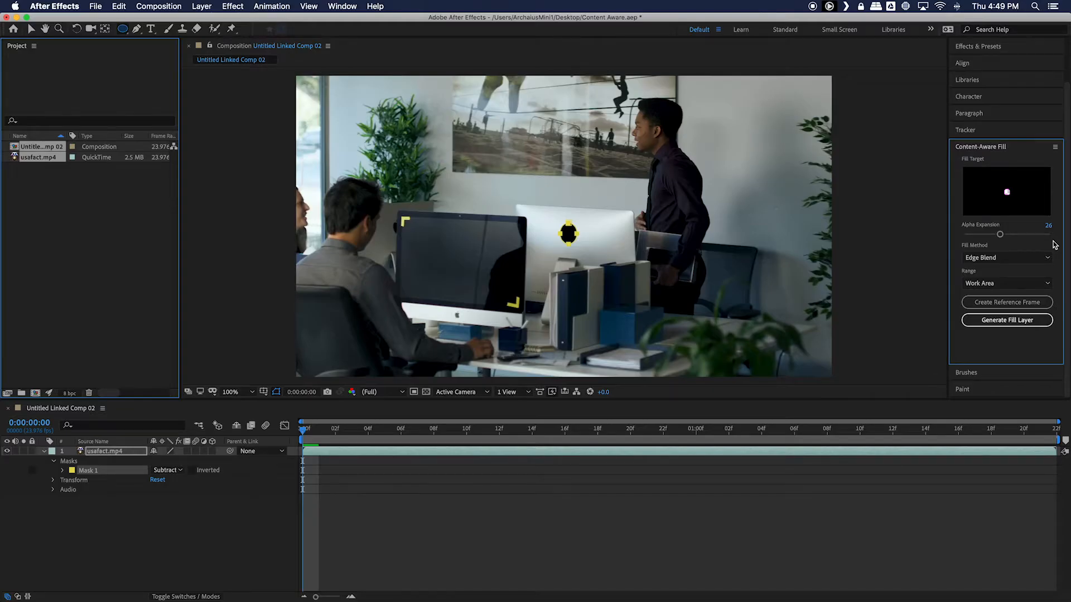
click(1006, 257)
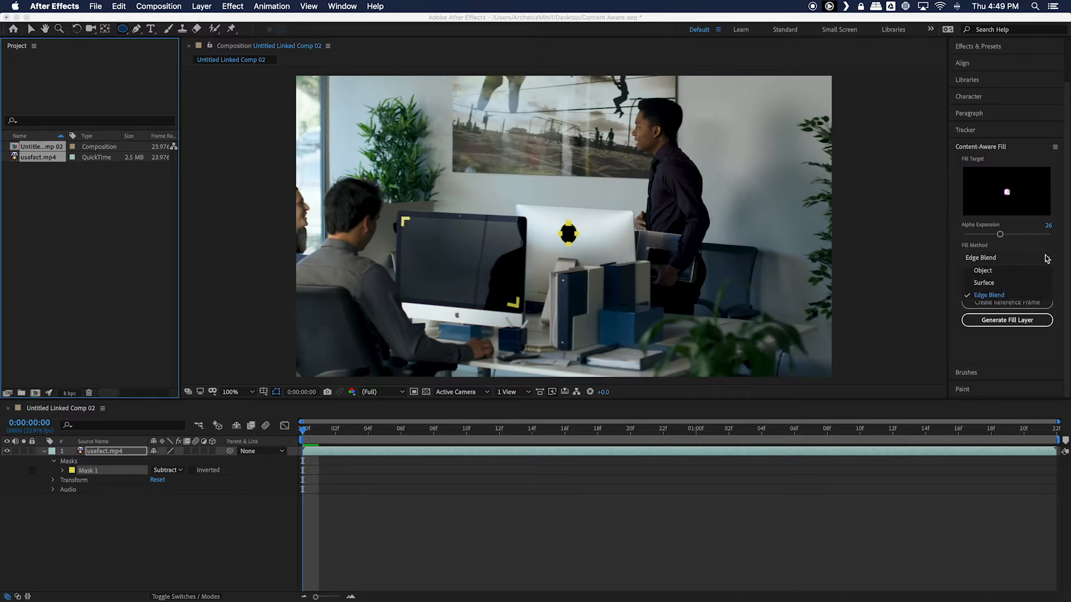
click(984, 282)
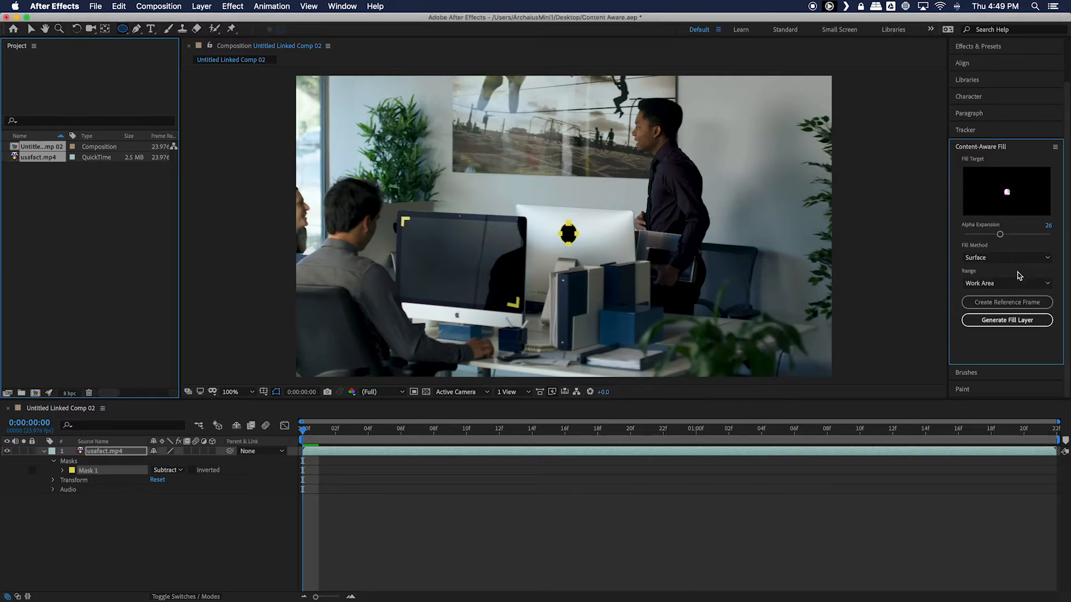
click(1006, 282)
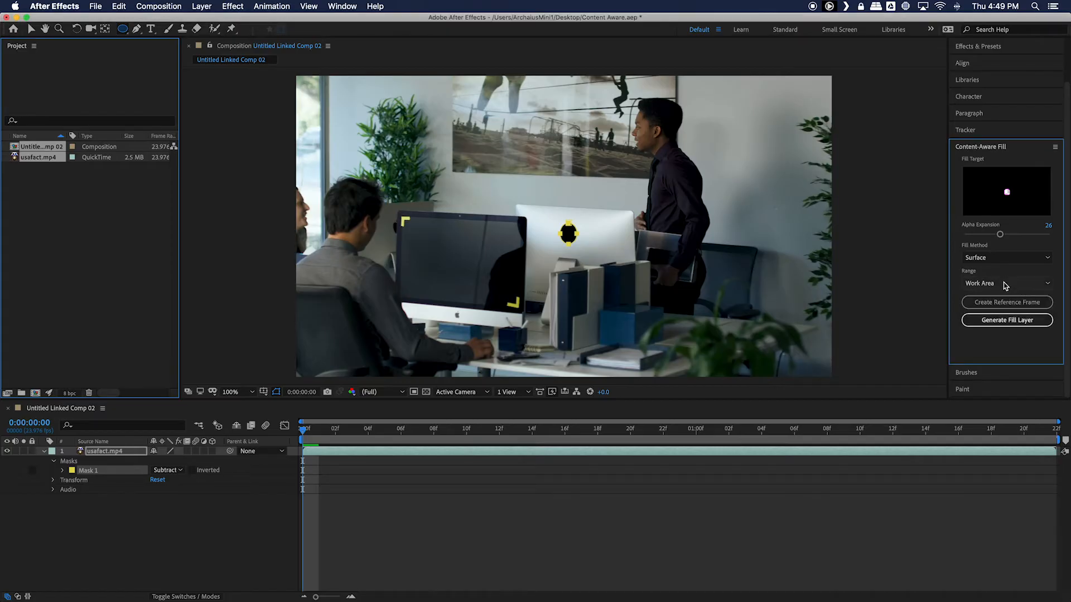
mouse_move(1006, 302)
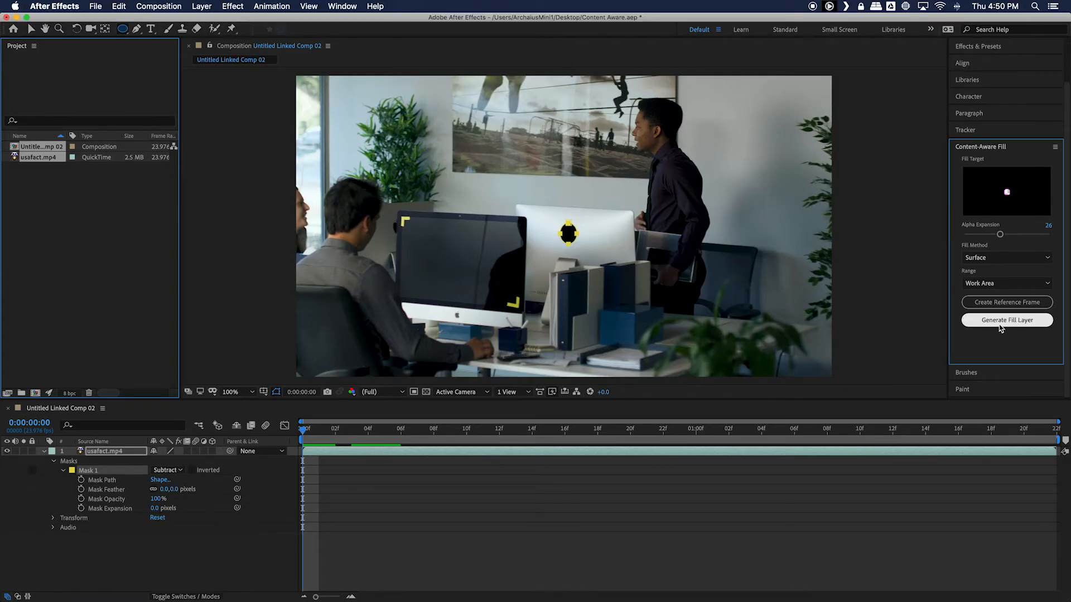
Bring up the Tracker for Mask 1 with the Position, Scale & Rotation method.
click(63, 470)
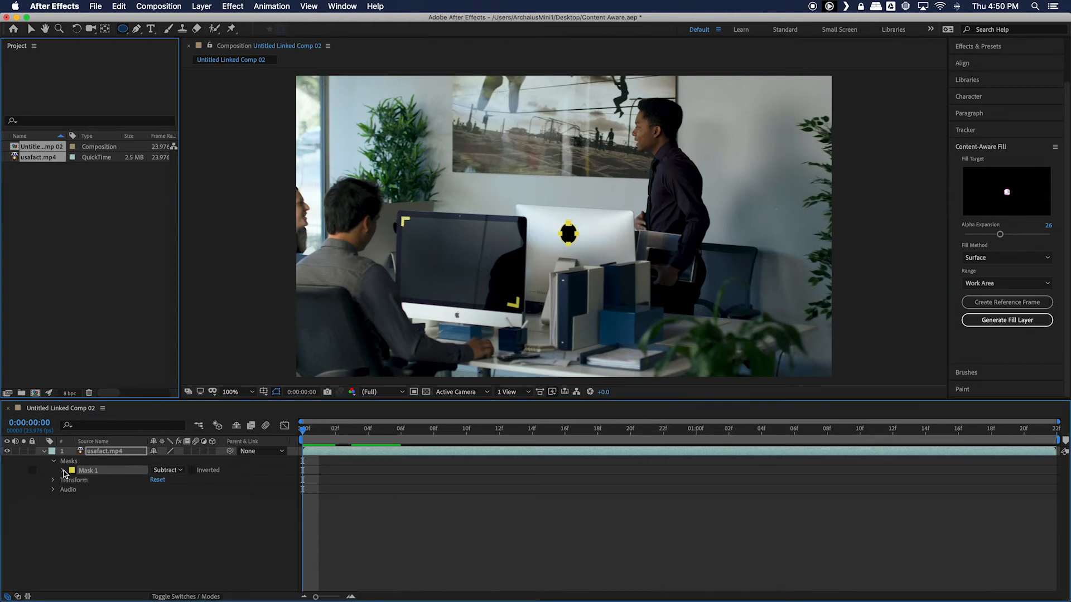
click(63, 471)
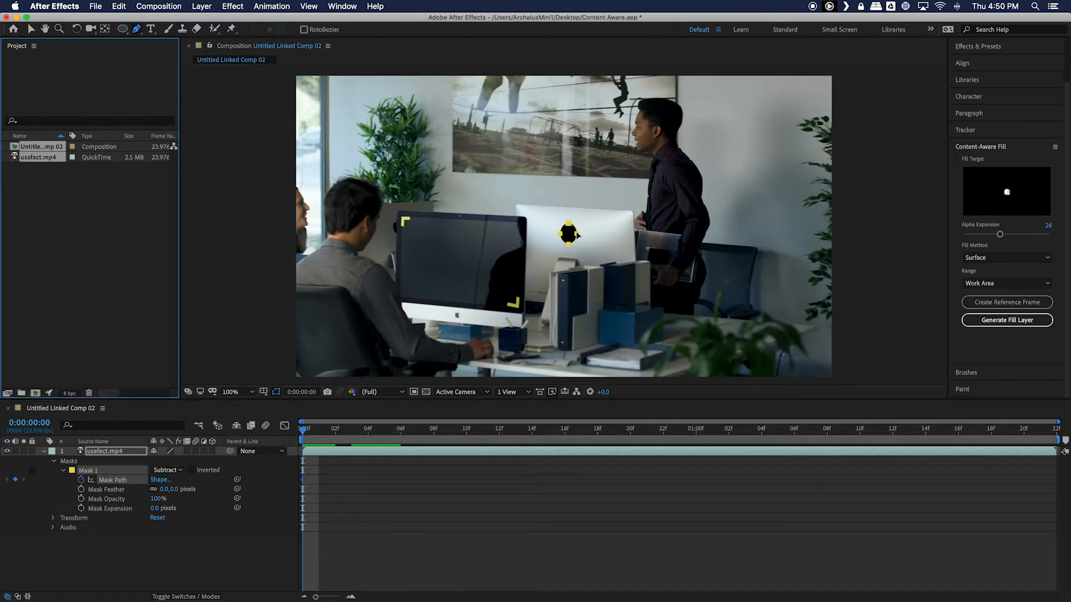
click(367, 429)
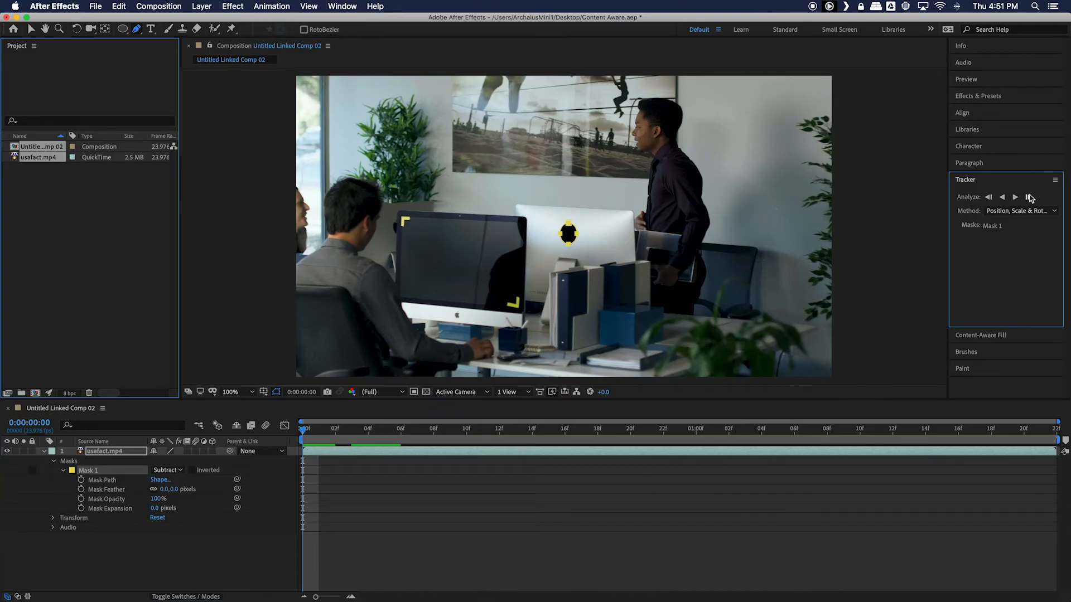
Track Mask 1 forward through the clip, generating Mask Path keyframes over the Apple logo.
click(1028, 197)
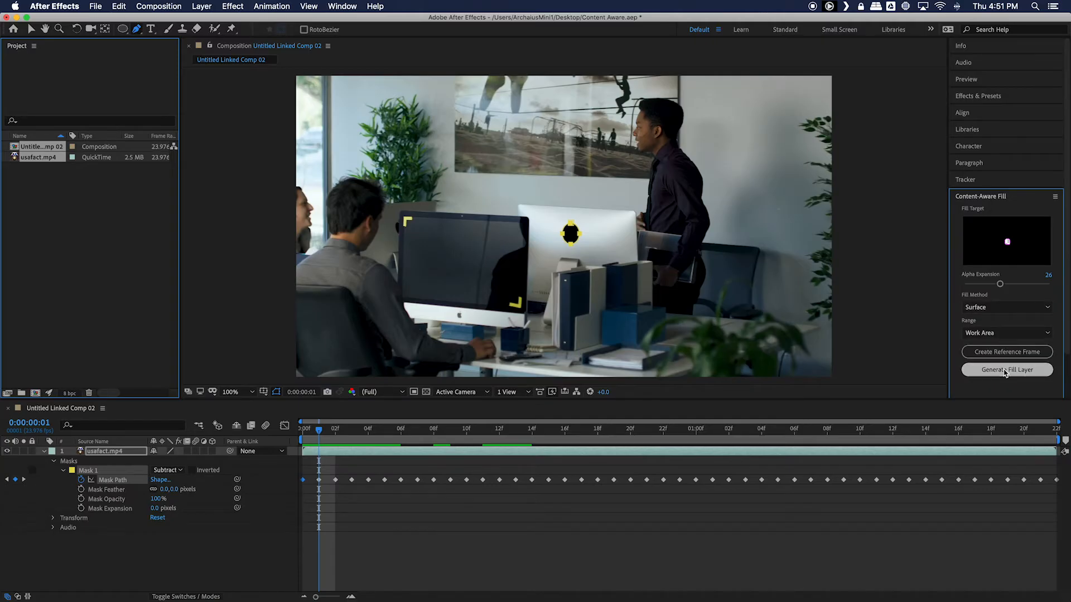
Generate the fill layer that erases the Apple logo from the iMac.
click(1006, 370)
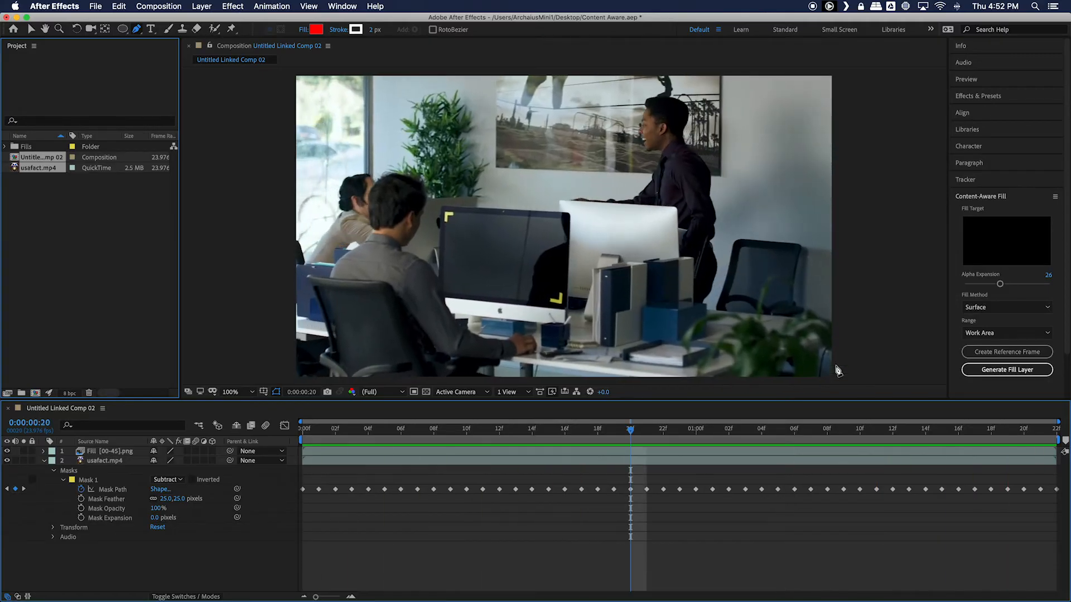
mouse_move(8, 26)
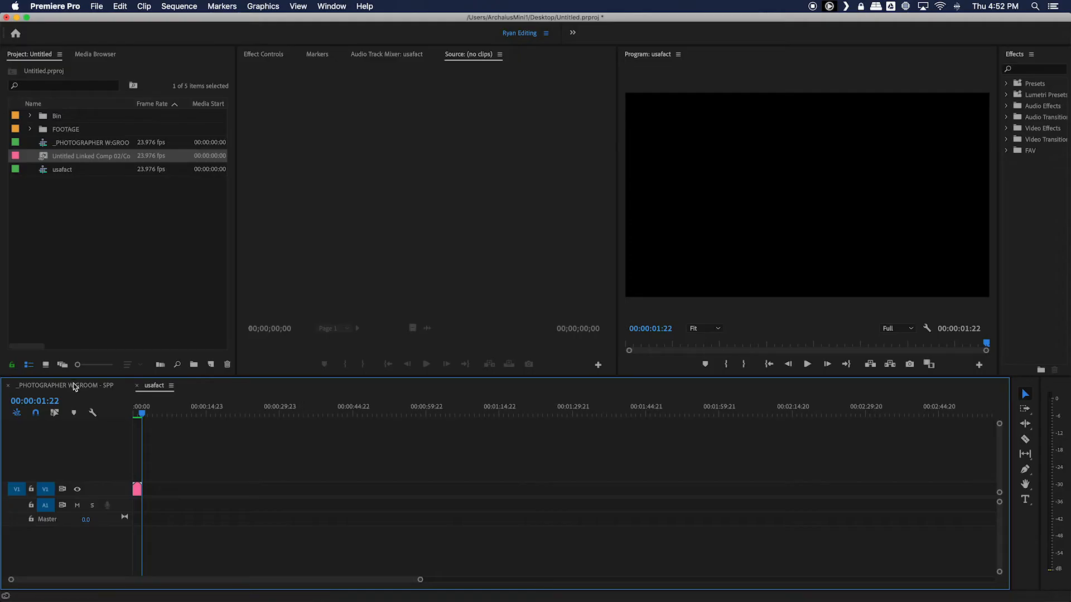
Switch to the _PHOTOGRAPHER W:GROOM sequence in the Timeline panel.
click(61, 385)
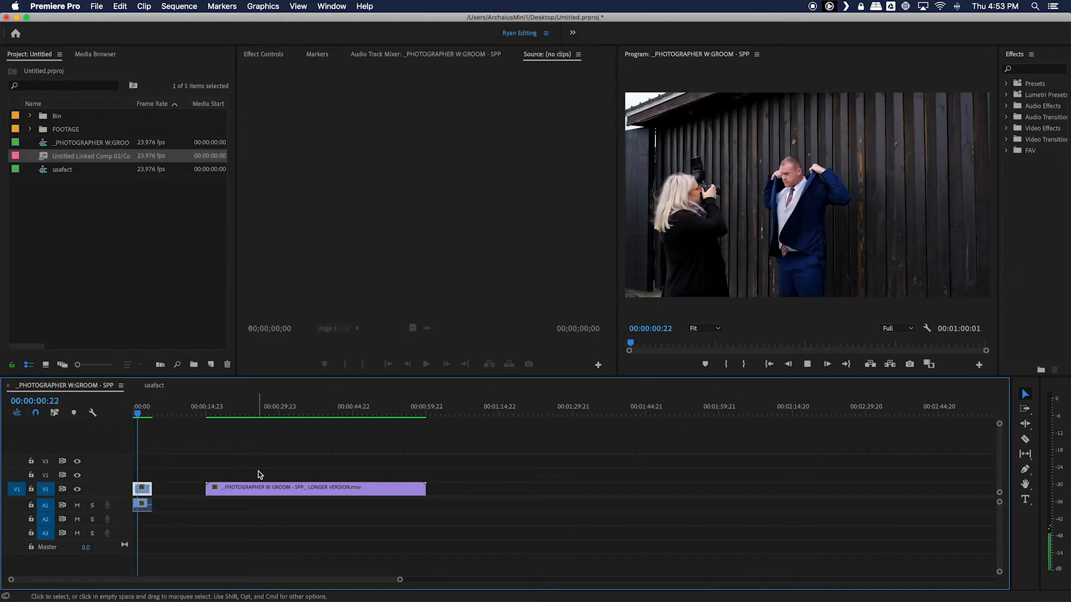
click(144, 415)
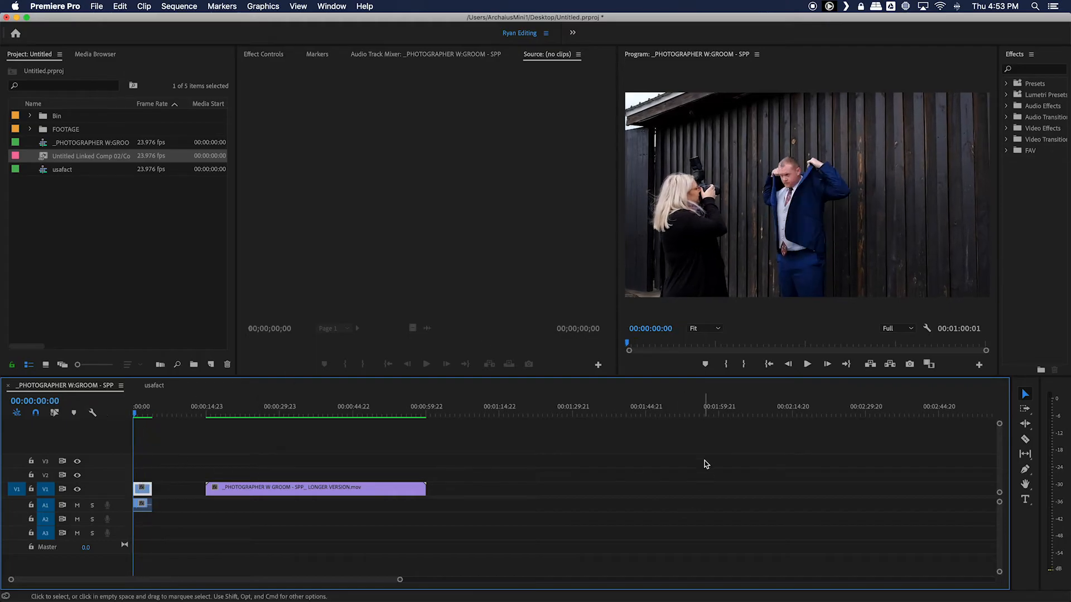
mouse_move(747, 391)
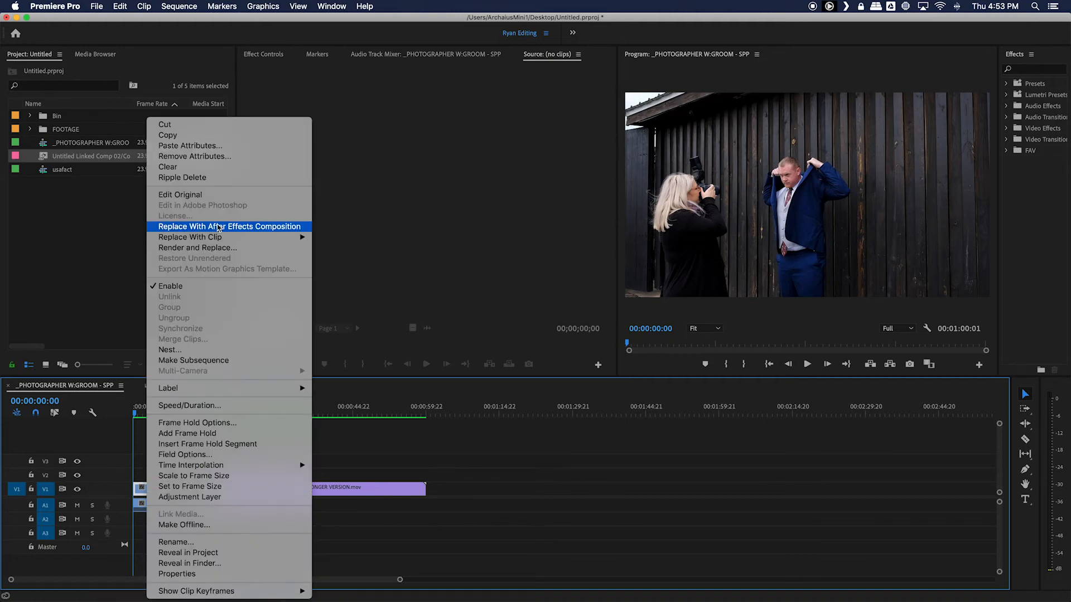
Replace the photographer clip with an After Effects composition saved as Content Aware 2 on the Desktop.
click(231, 226)
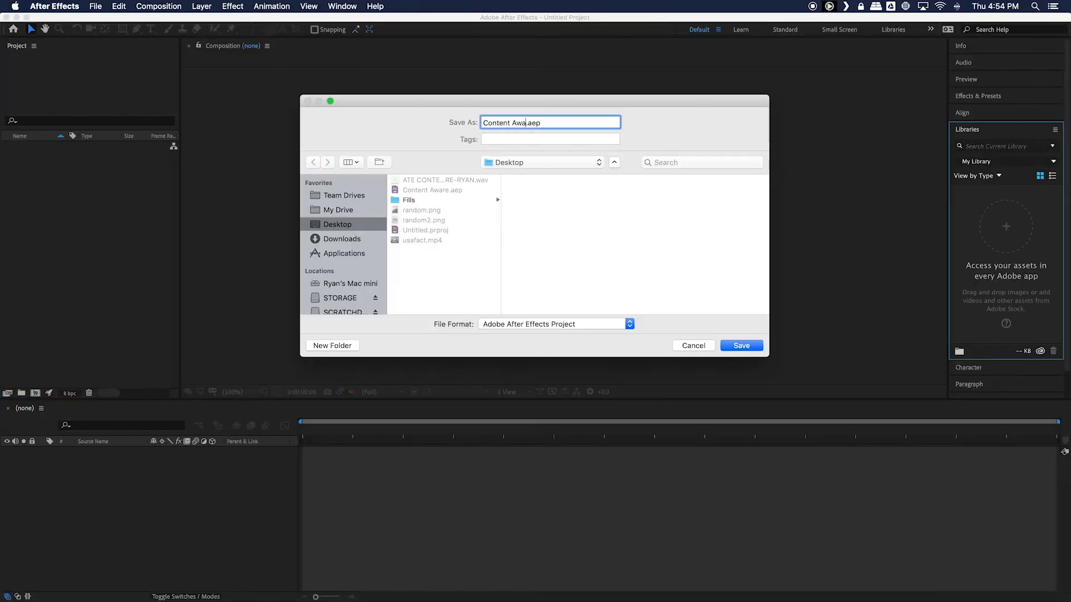
click(741, 344)
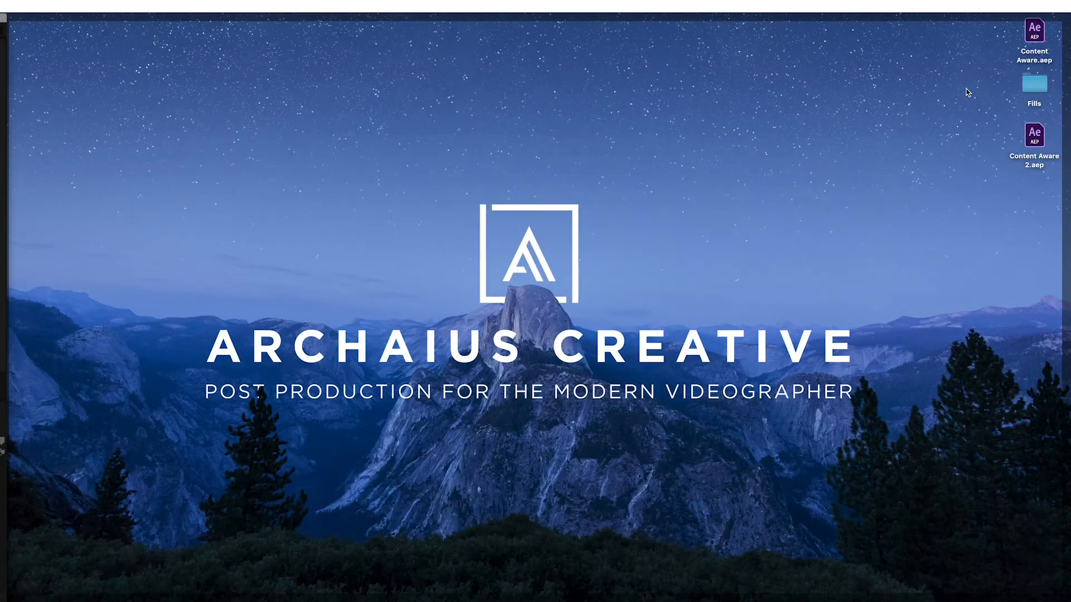
Open the Fills folder on the Desktop showing the Untitled Linked Comp 02 folder.
click(1033, 84)
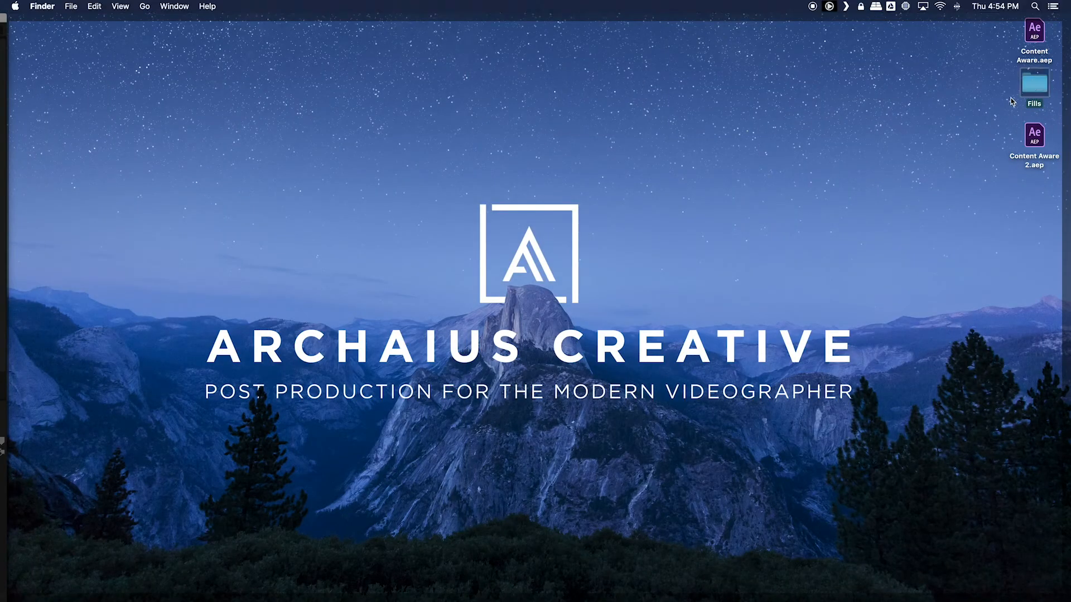
double_click(1033, 84)
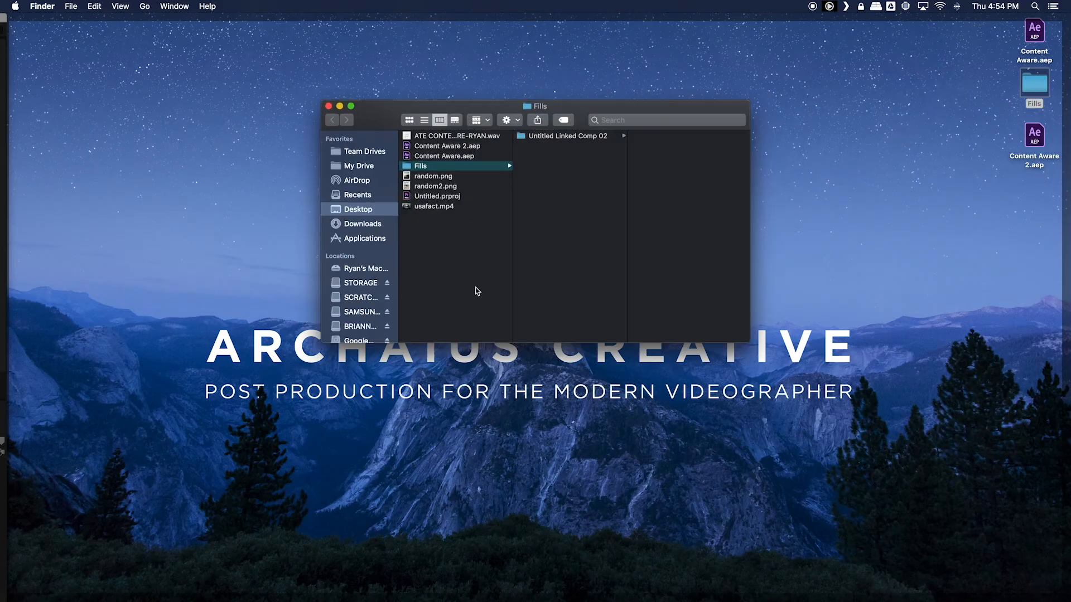
click(552, 135)
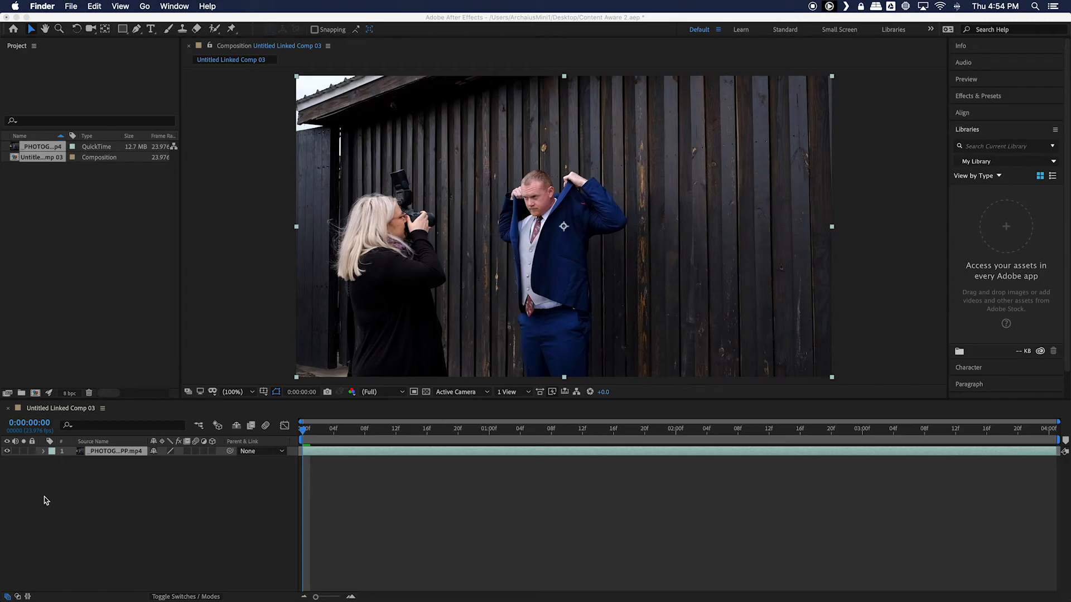
mouse_move(353, 70)
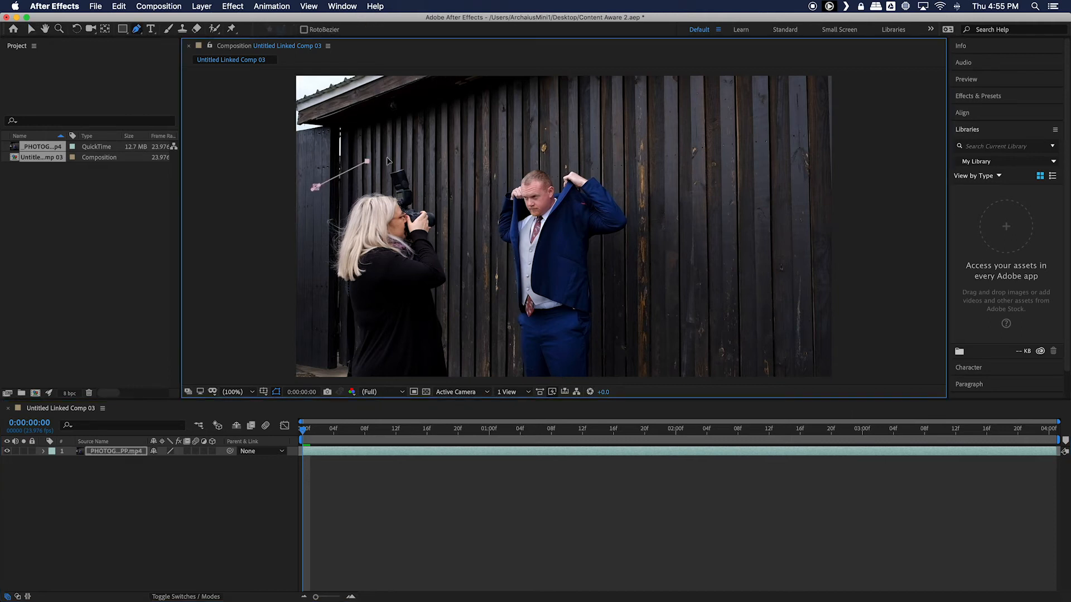
Outline the photographer with a Pen mask and reveal Mask 1 under the layer.
click(471, 361)
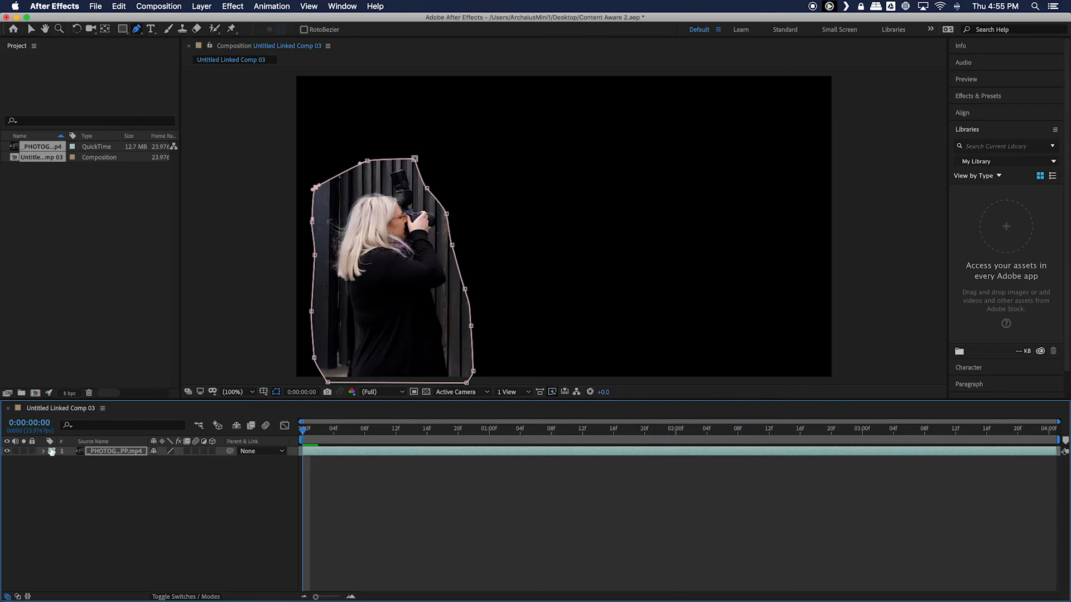
click(44, 451)
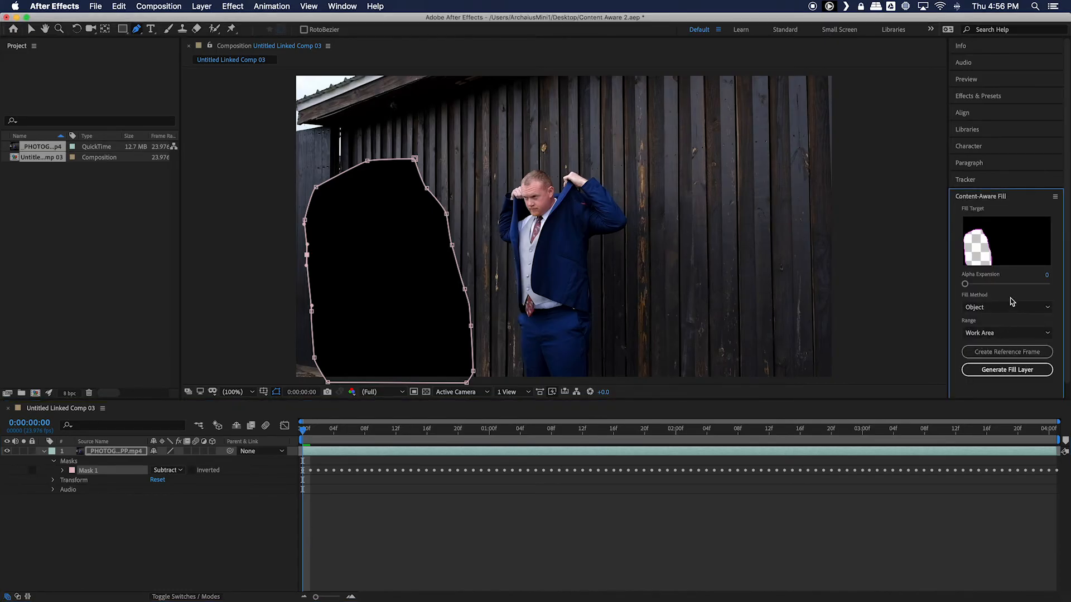
Raise the fill target's alpha expansion to 26 and generate the Content-Aware Fill layer.
drag(964, 284, 999, 283)
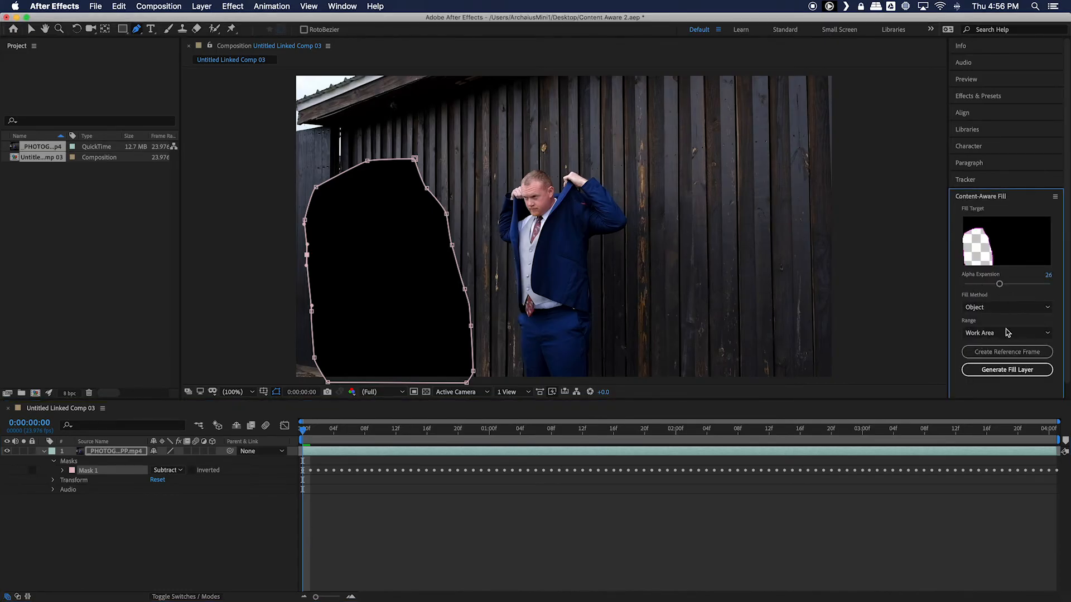
click(1007, 369)
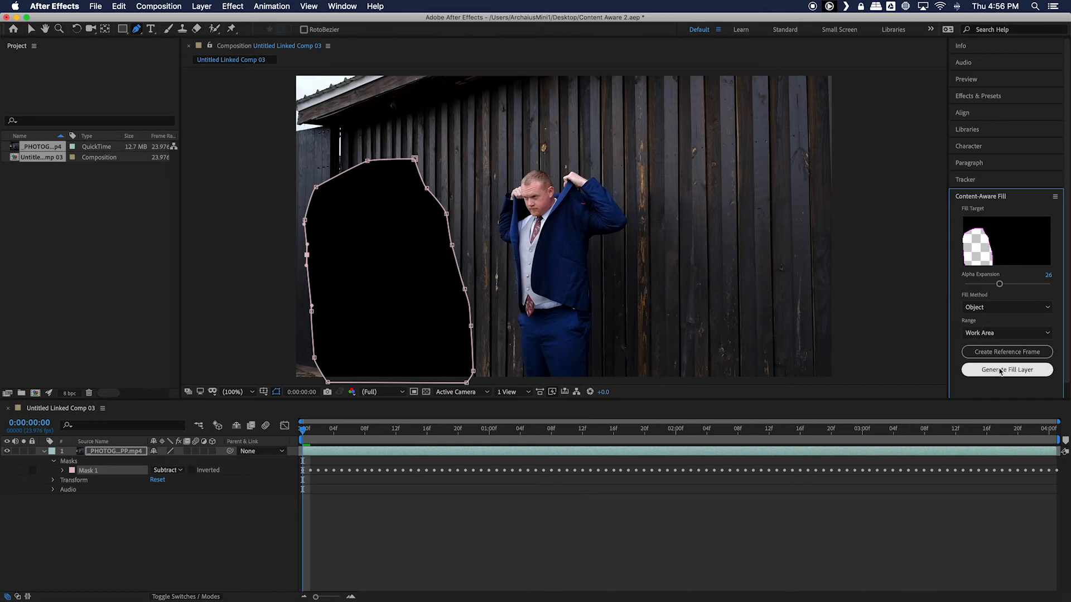
click(1007, 369)
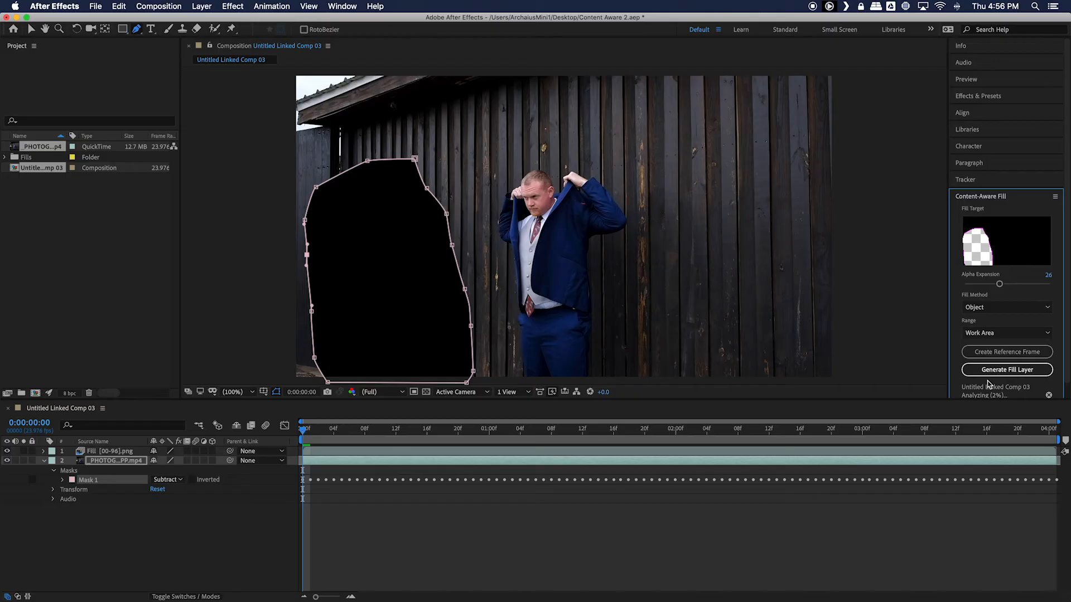
click(1005, 369)
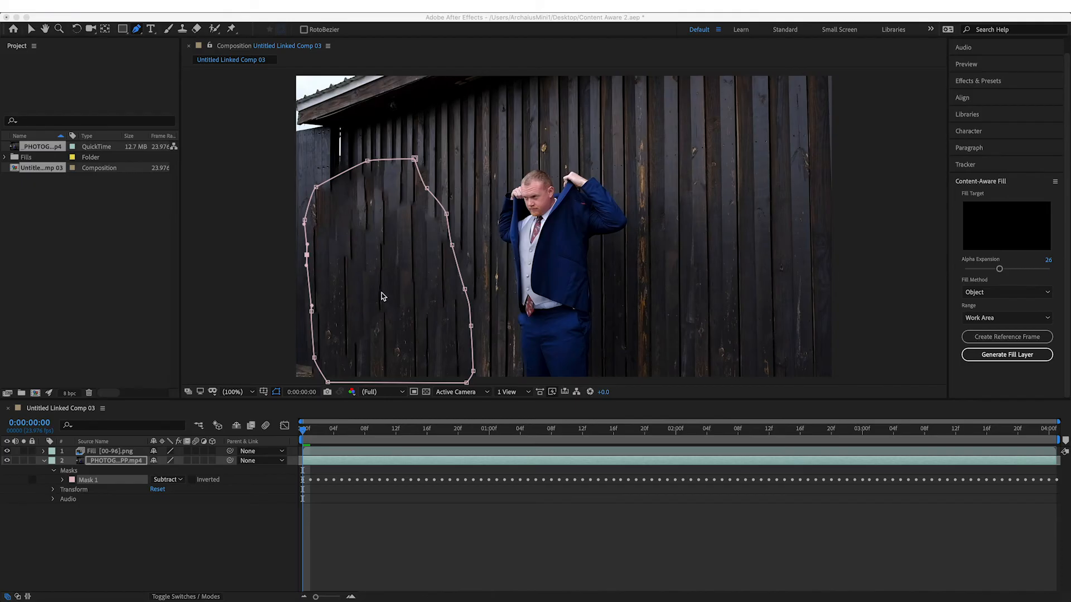
mouse_move(367, 452)
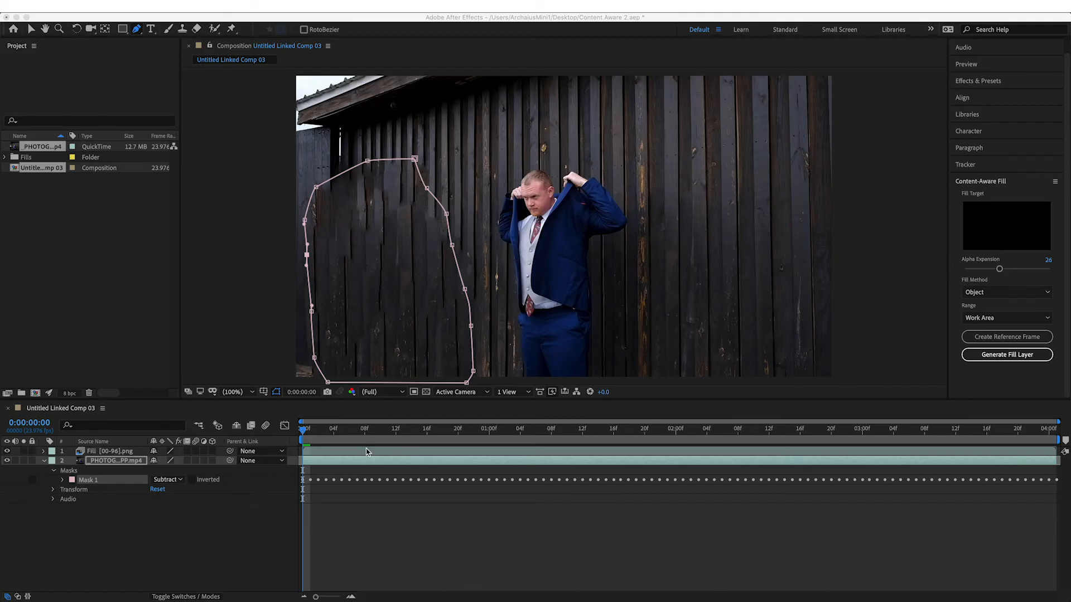
mouse_move(374, 433)
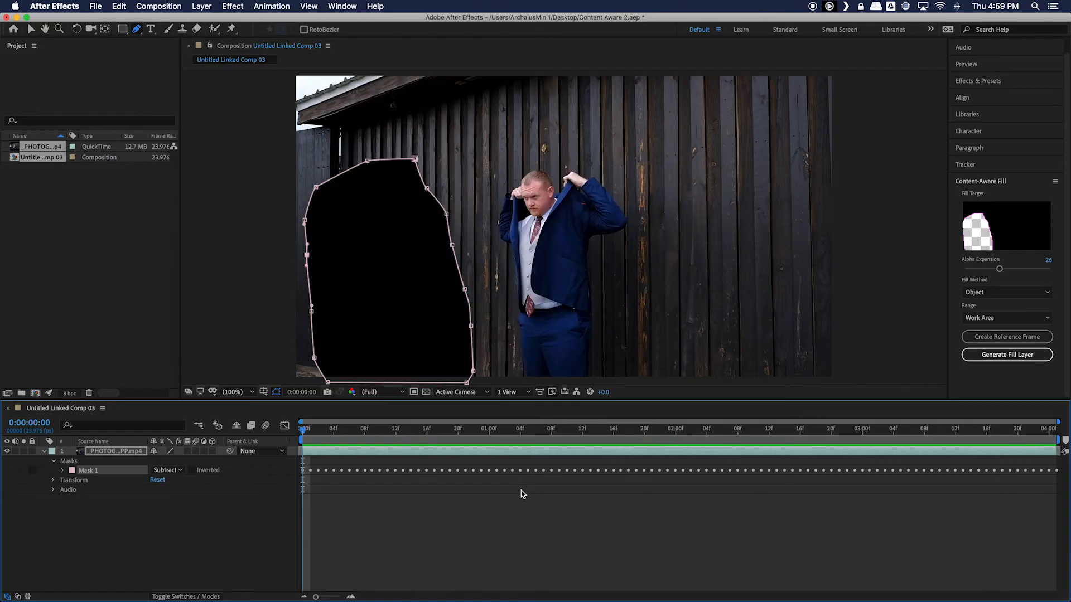
Set Mask 1 back to Subtract and create an editable still reference frame for Photoshop.
click(166, 469)
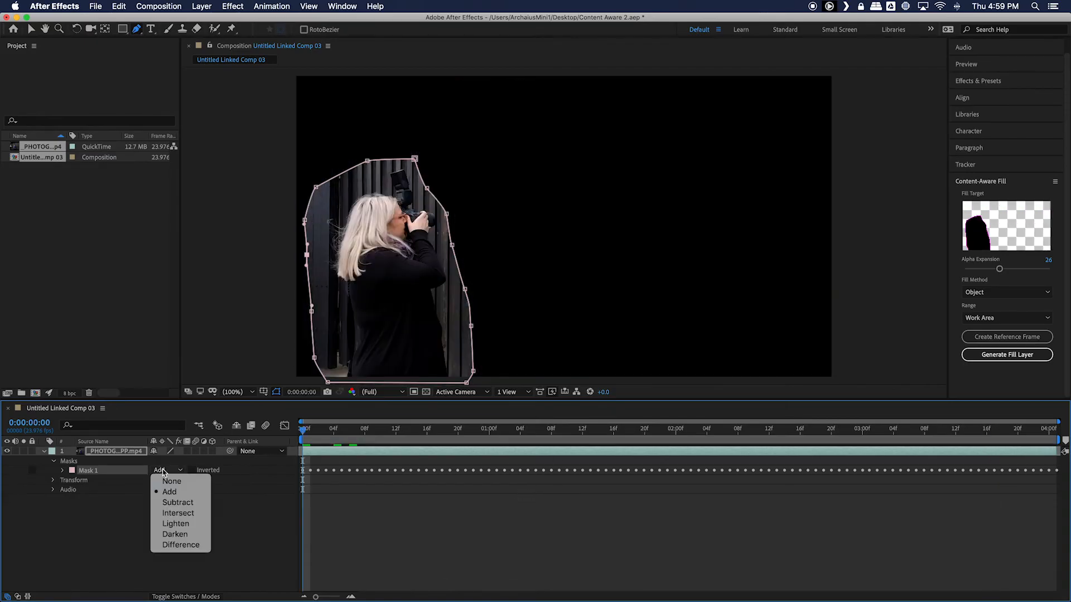
click(177, 502)
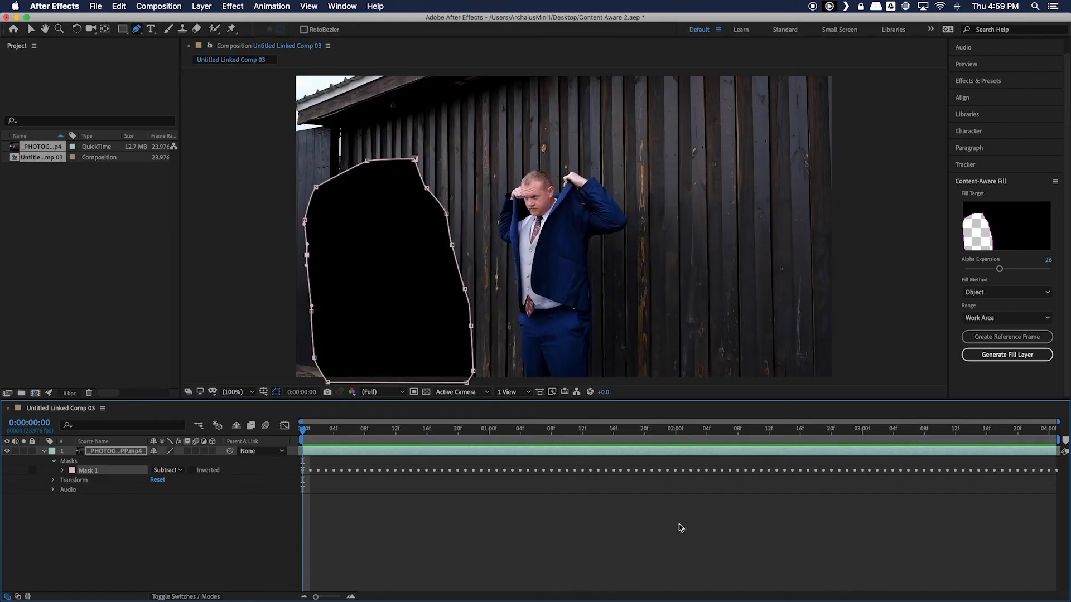
mouse_move(1007, 337)
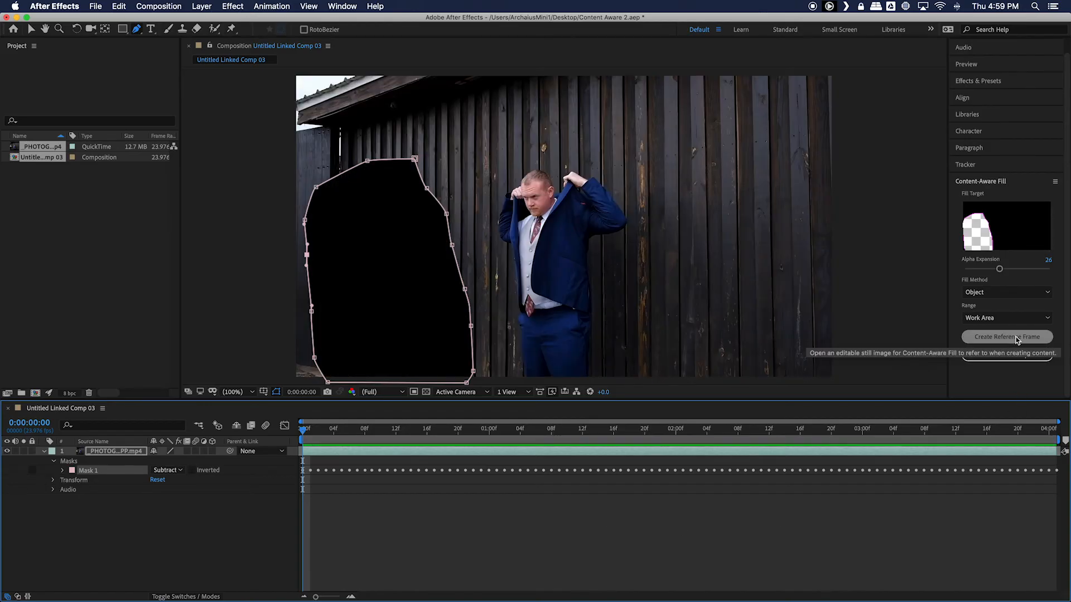
click(1006, 337)
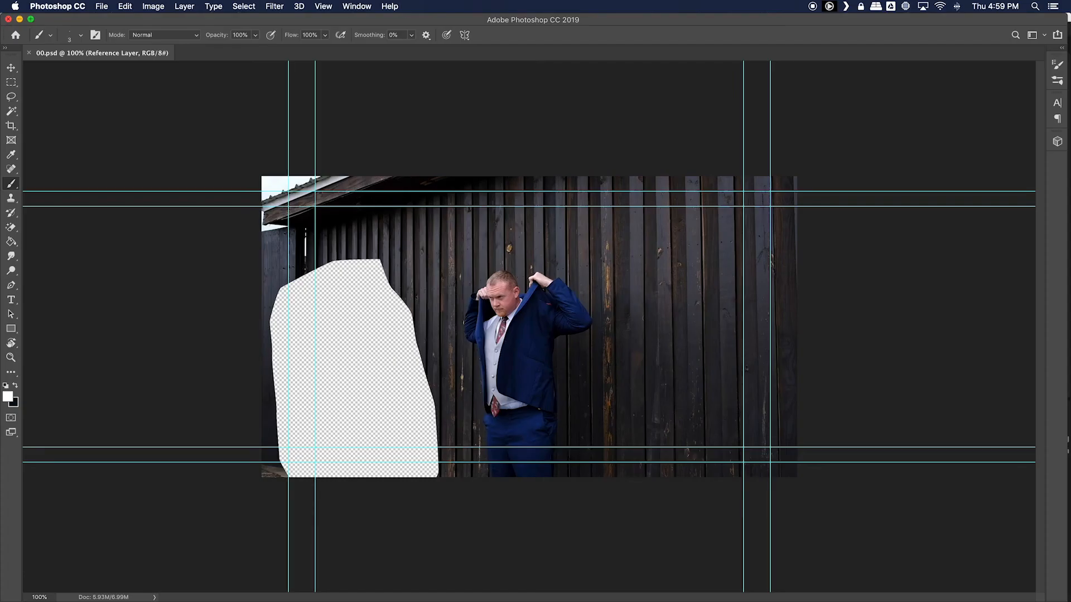
Choose the Move tool on the opened 00.psd reference frame.
click(11, 68)
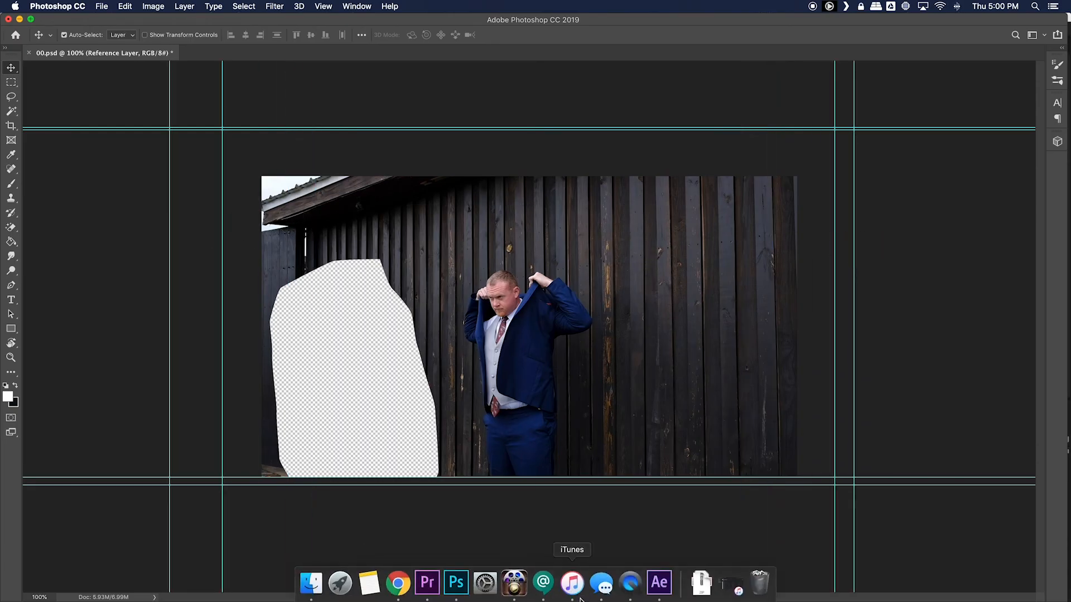
In Premiere Pro, export the groom-alone frame at 00:00:15:07 as a PNG named 'fill'.
click(426, 582)
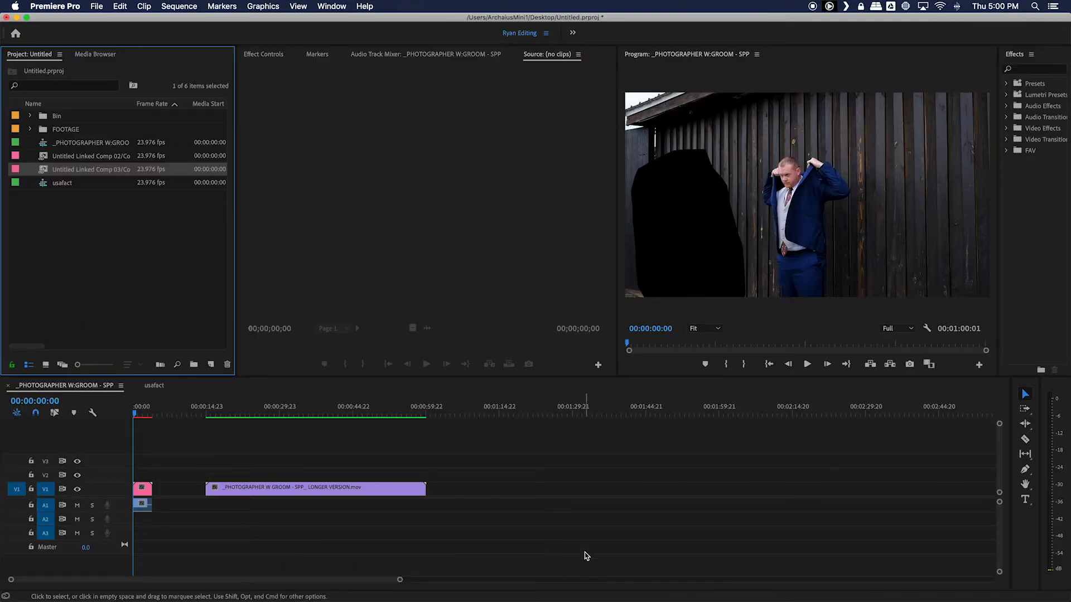
click(209, 415)
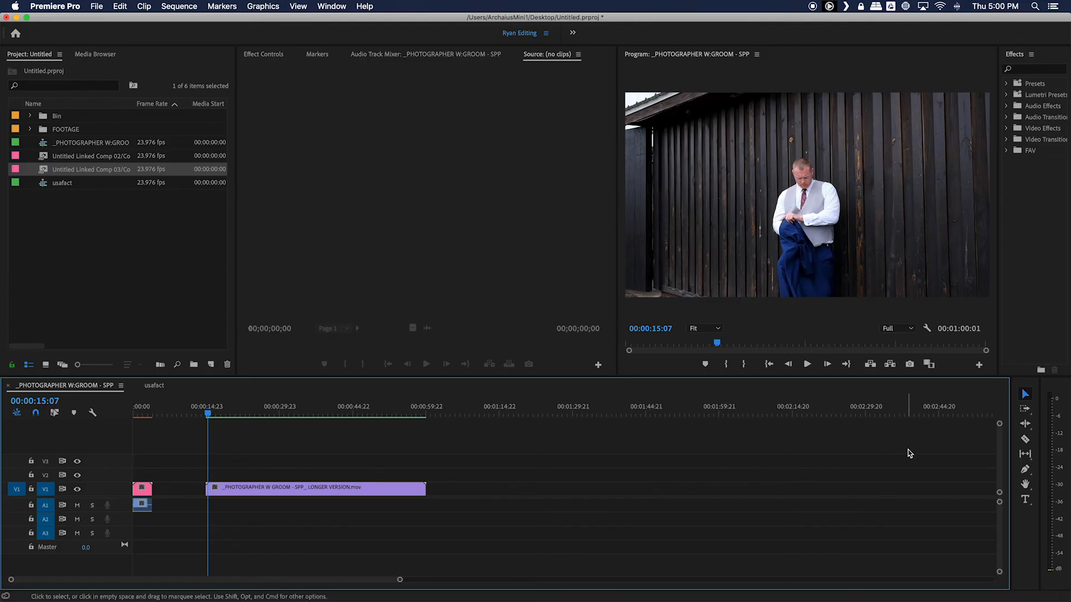
click(909, 363)
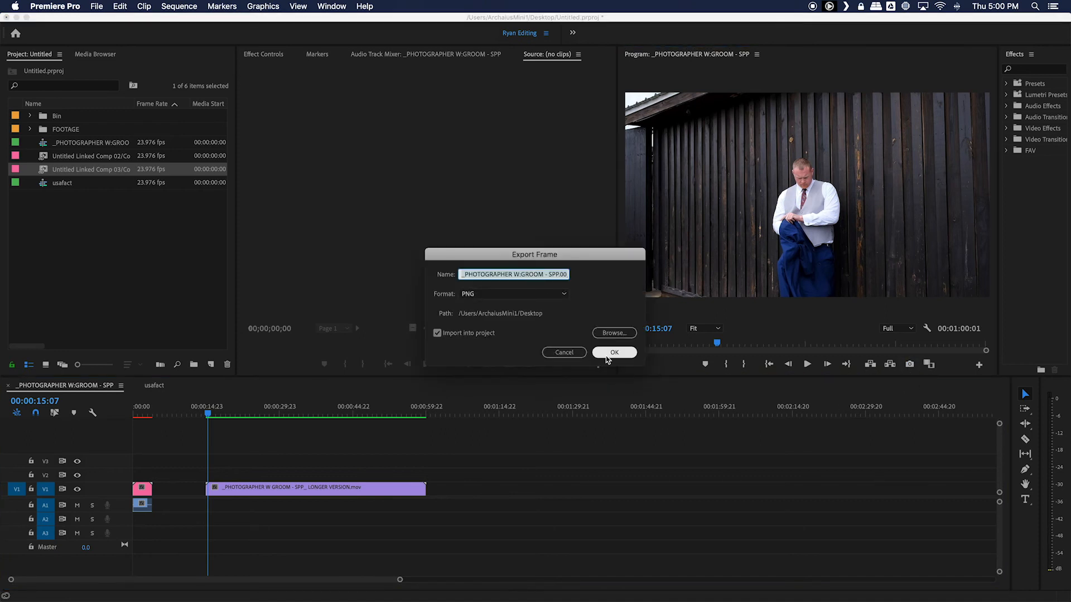
text(fill)
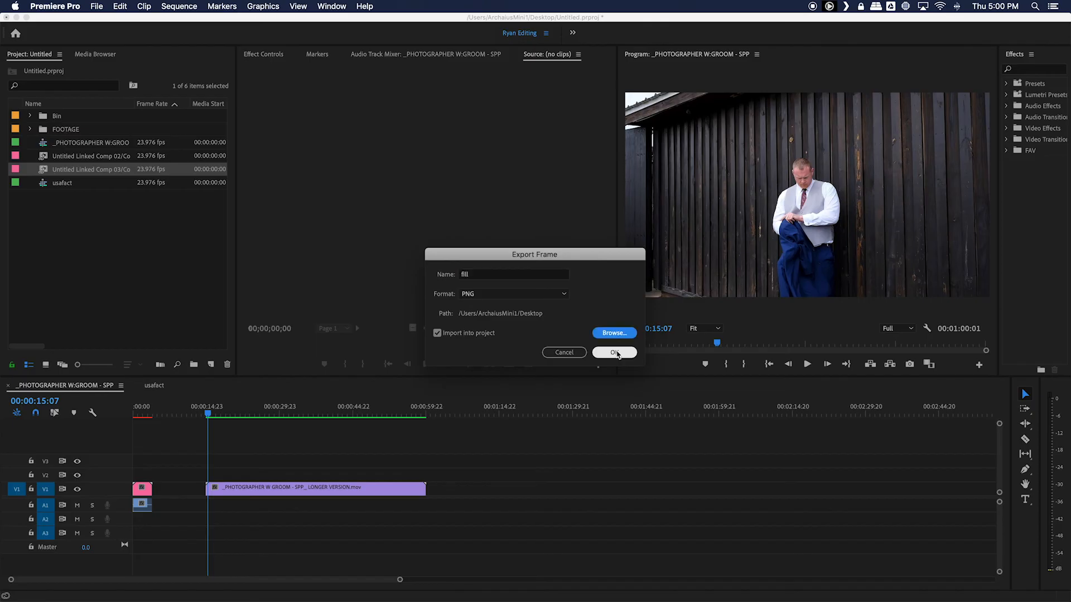
click(613, 353)
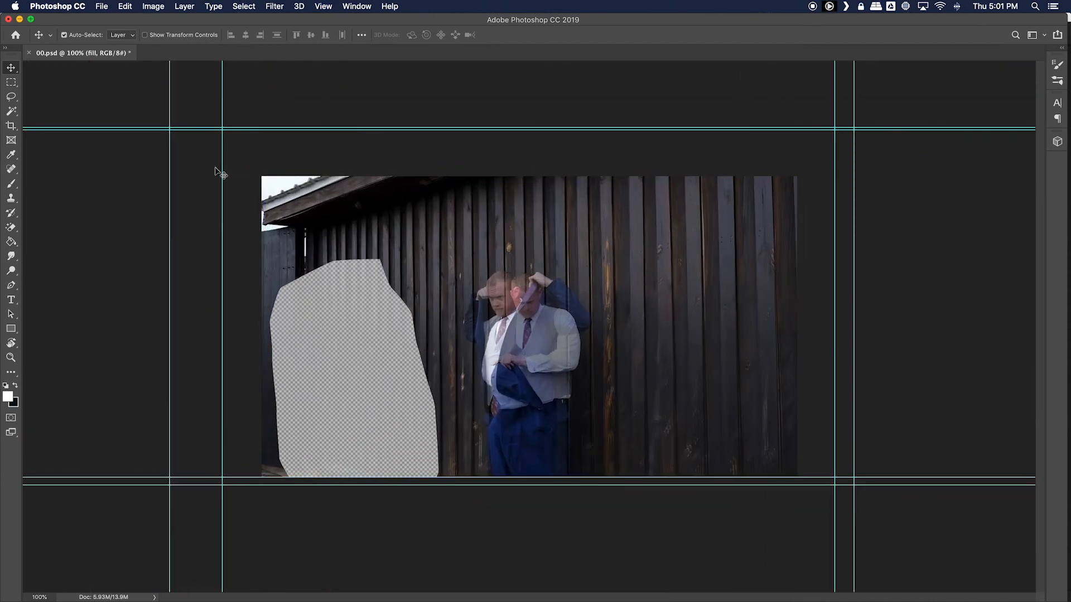
Lasso the area around the transparent hole on the fill layer and return its opacity to 100%.
click(11, 96)
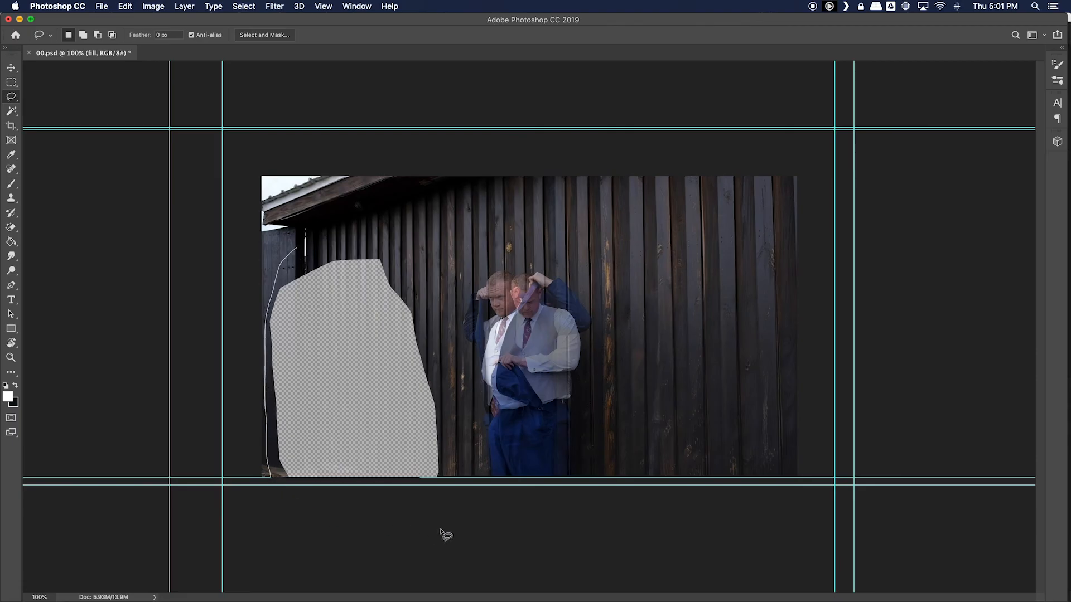
drag(445, 534, 364, 245)
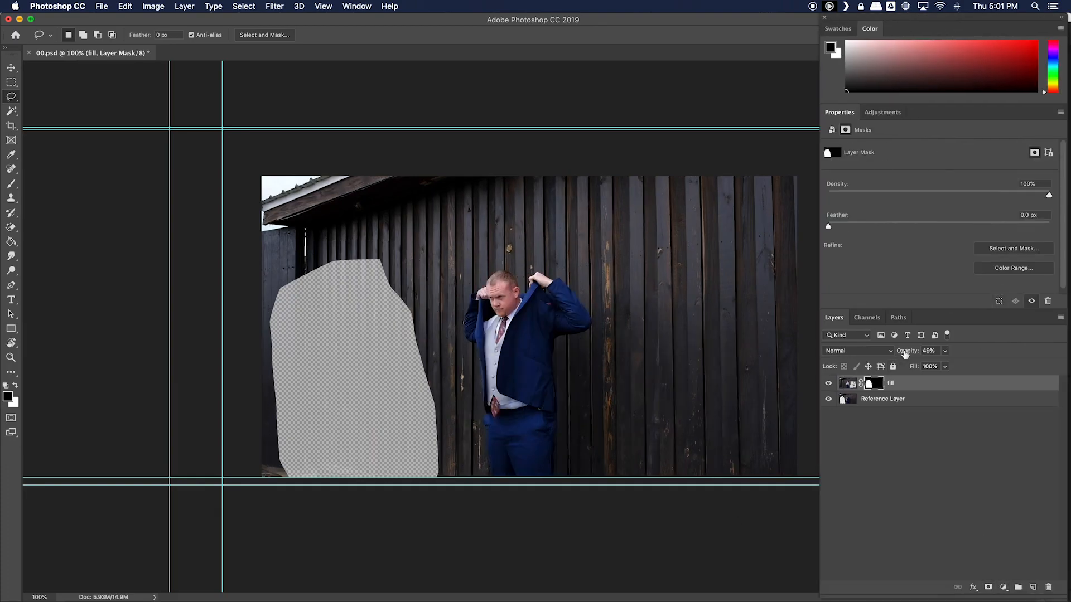
drag(907, 350, 930, 350)
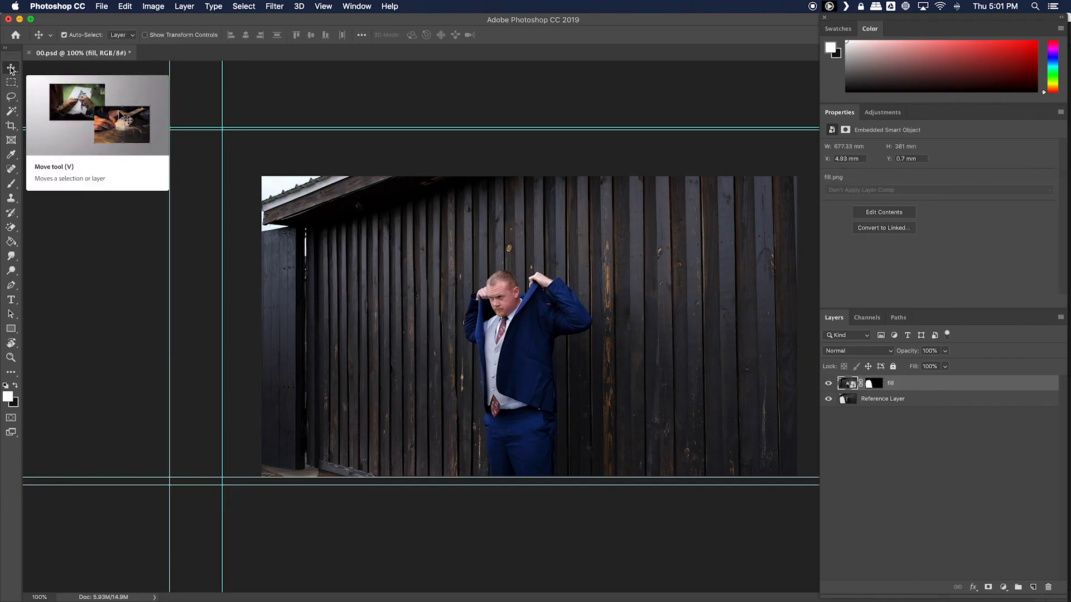
mouse_move(600, 395)
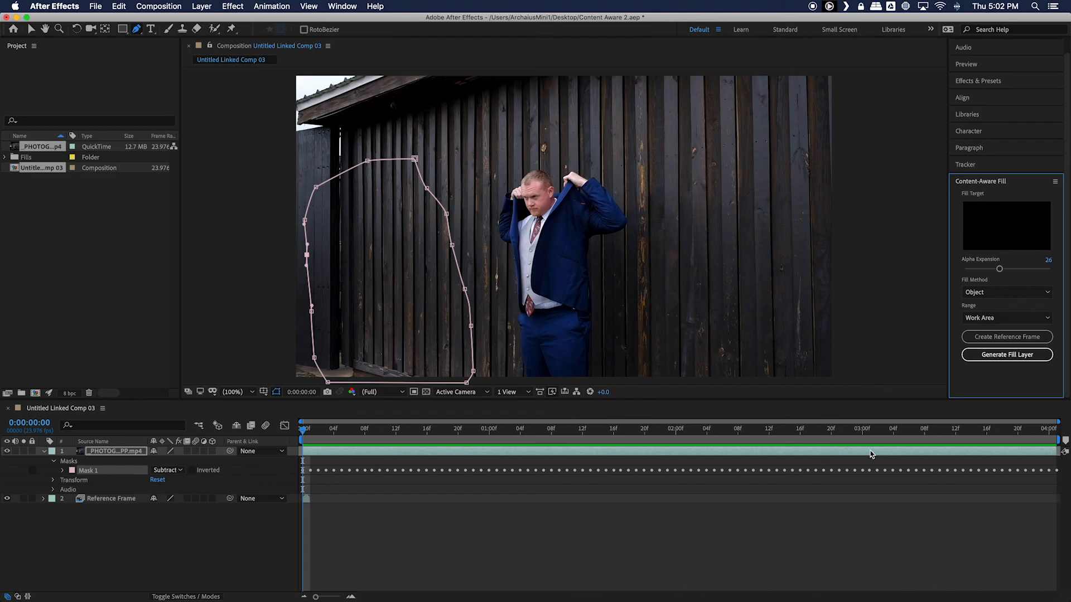
mouse_move(1006, 354)
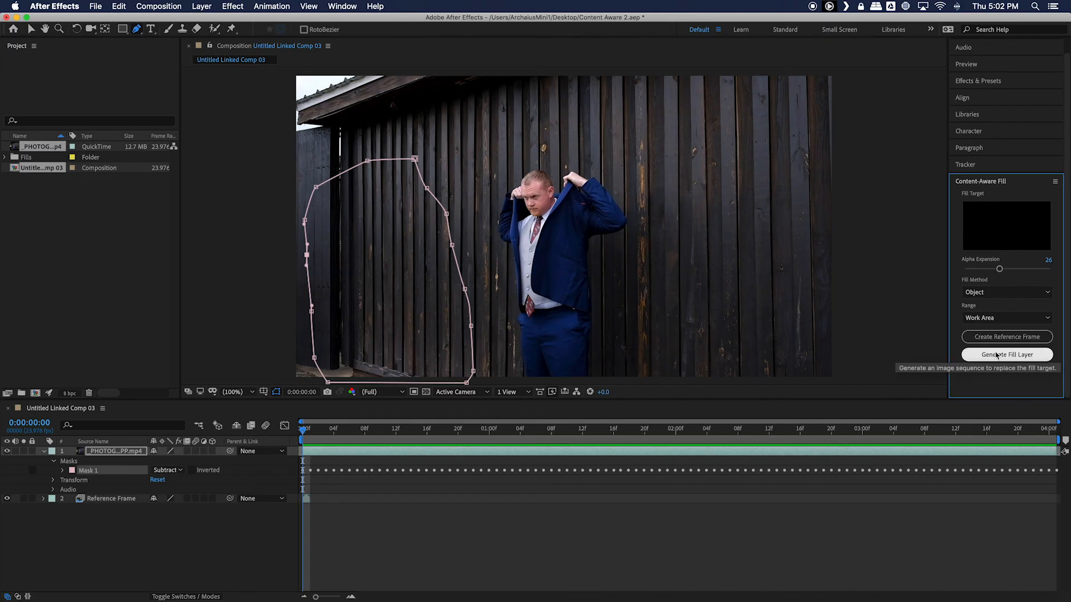
Generate the fill layer again using the patched reference frame.
click(1005, 355)
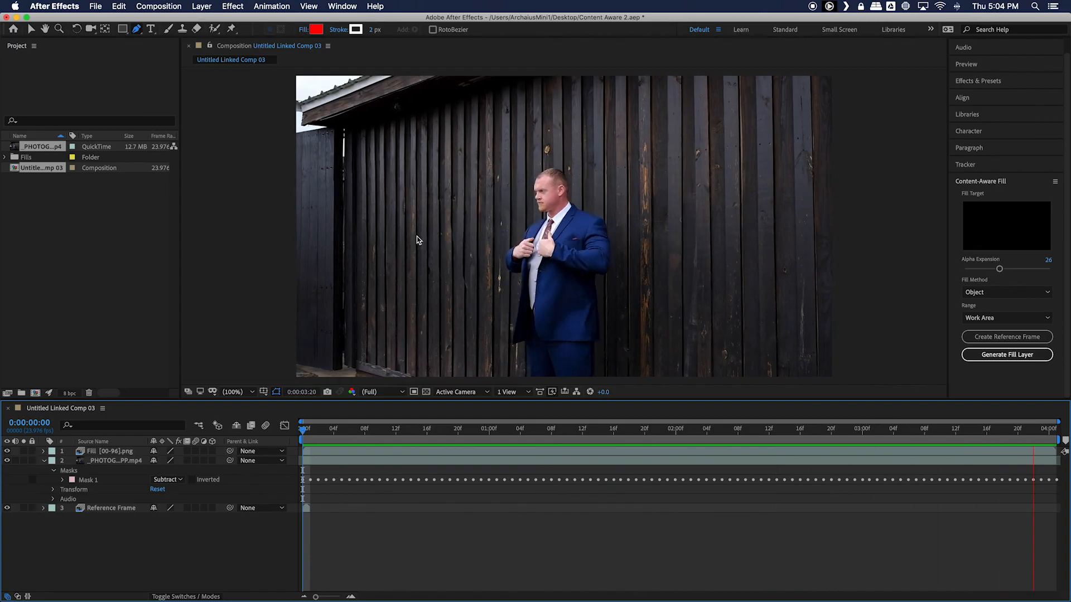
Preview the composition with the photographer removed beside the fence.
click(652, 429)
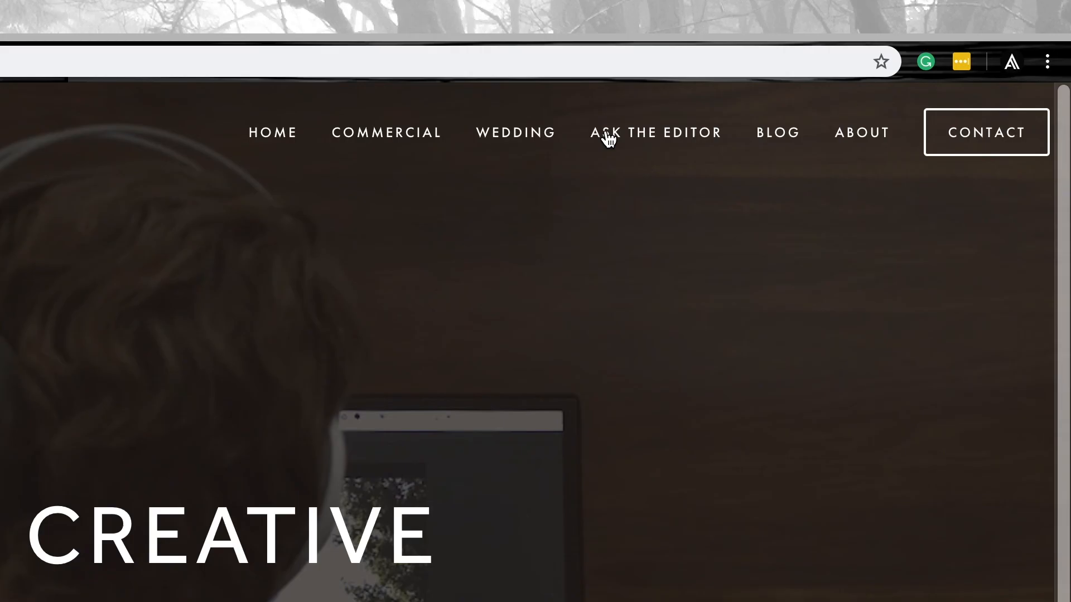
Go to the Ask the Editor page and bring up its question submission form.
click(655, 133)
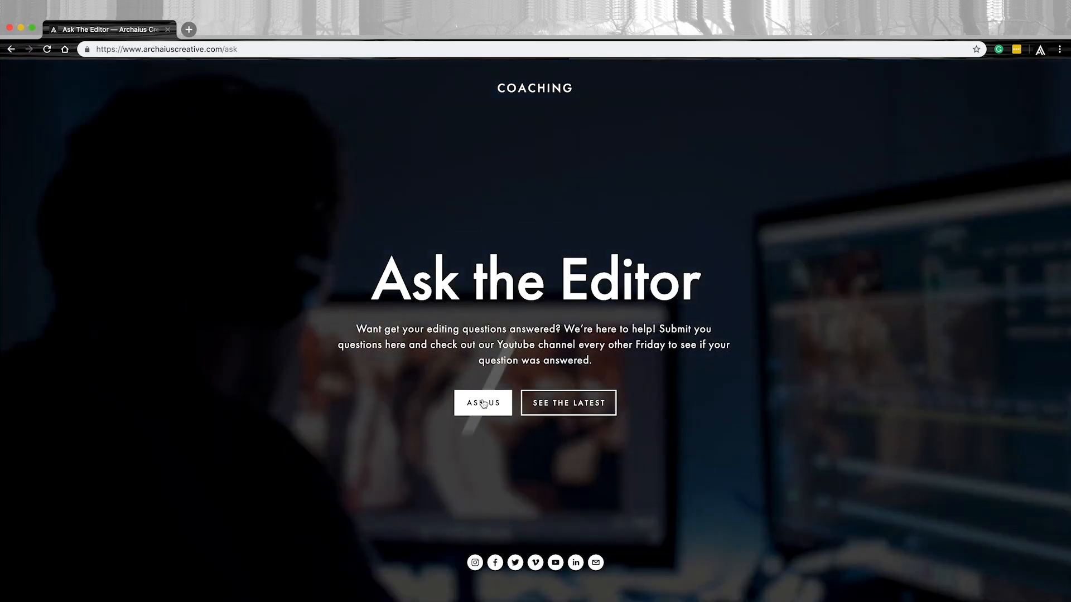
click(483, 403)
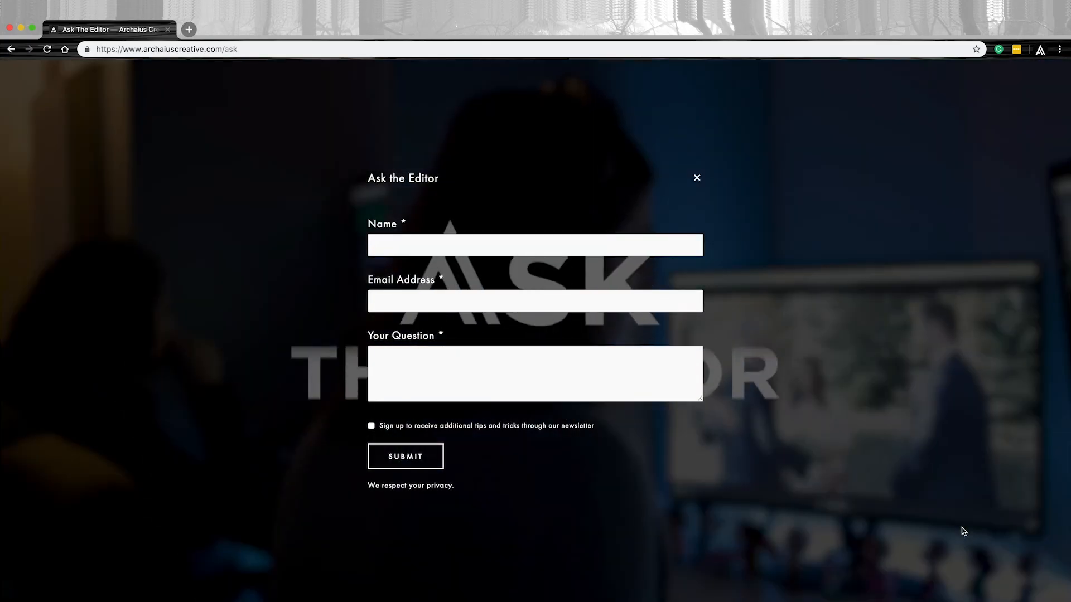